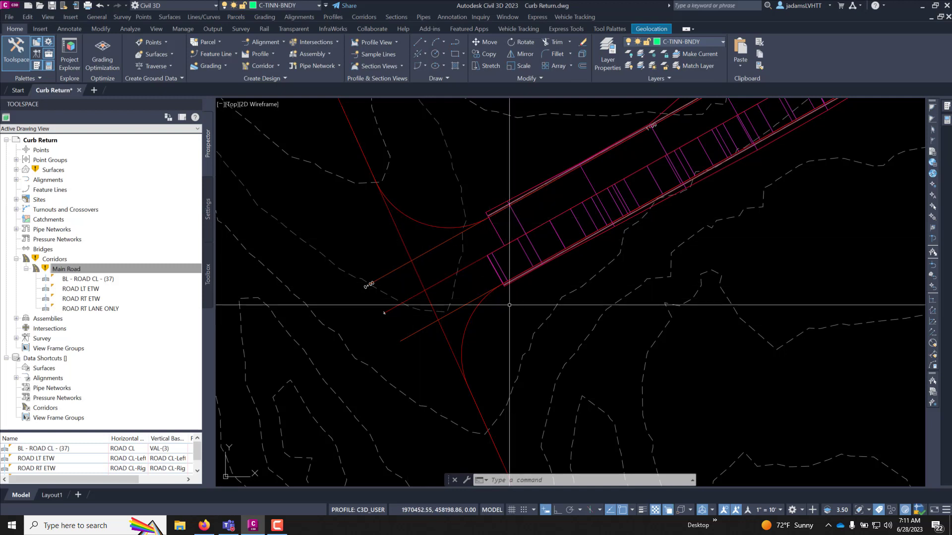
{"action": "mouse_move", "coordinate": [537, 315]}
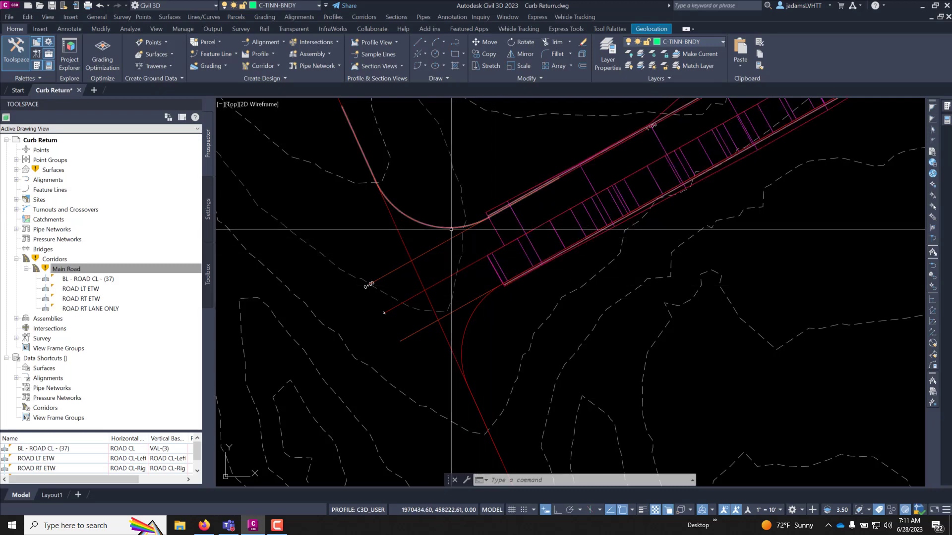
{"action": "mouse_move", "coordinate": [419, 218]}
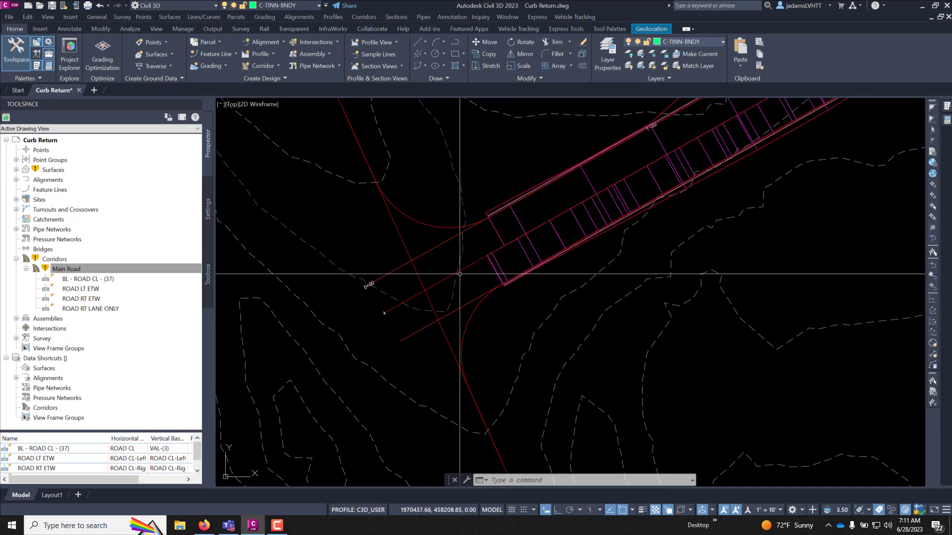
{"action": "mouse_move", "coordinate": [396, 310]}
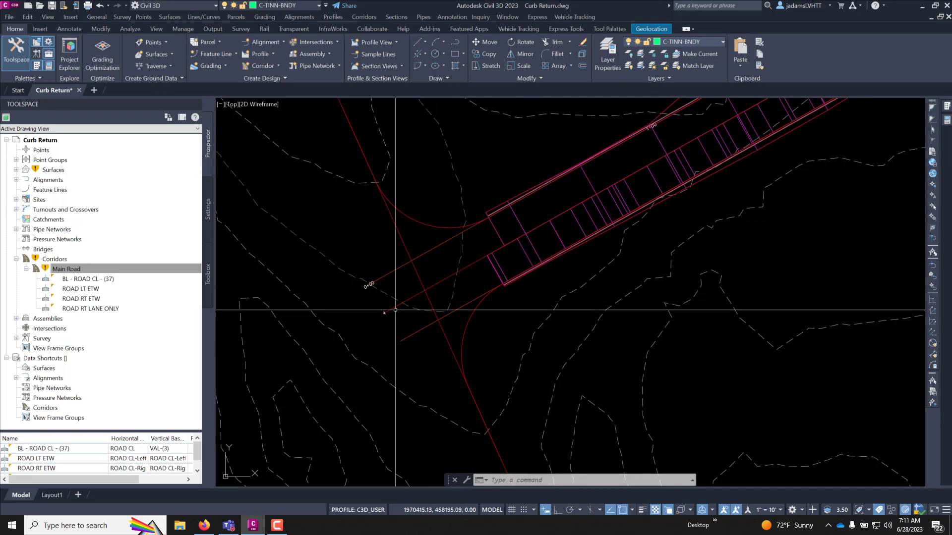
{"action": "mouse_move", "coordinate": [505, 253]}
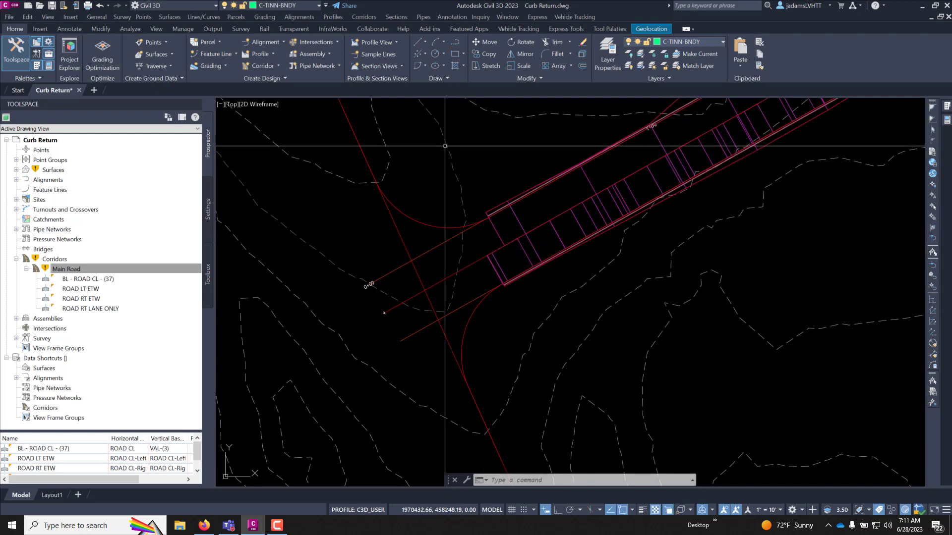
{"action": "mouse_move", "coordinate": [553, 318]}
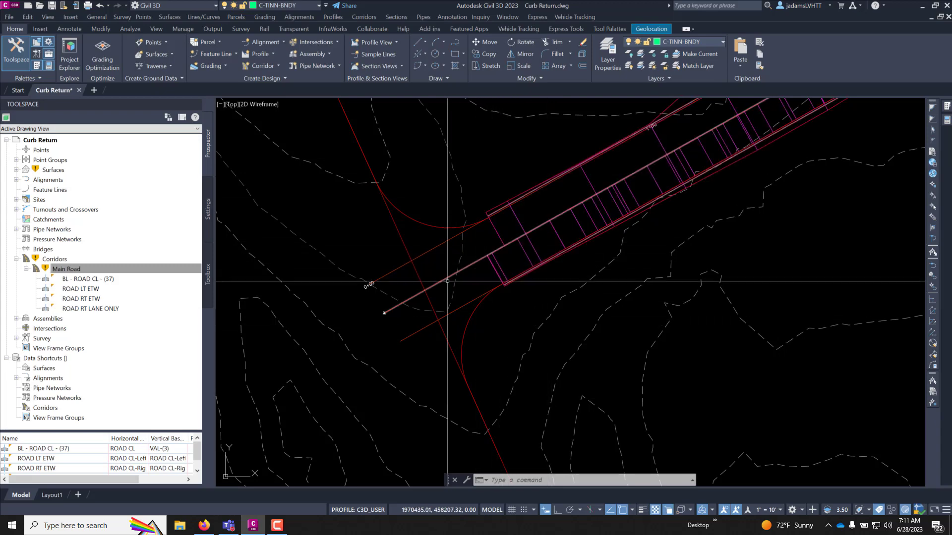
{"action": "mouse_move", "coordinate": [399, 291]}
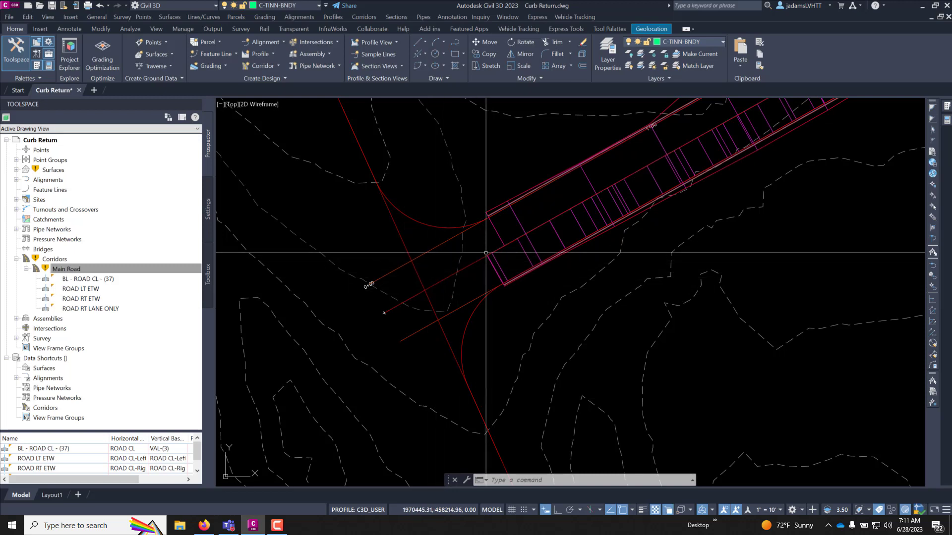
{"action": "mouse_move", "coordinate": [448, 253]}
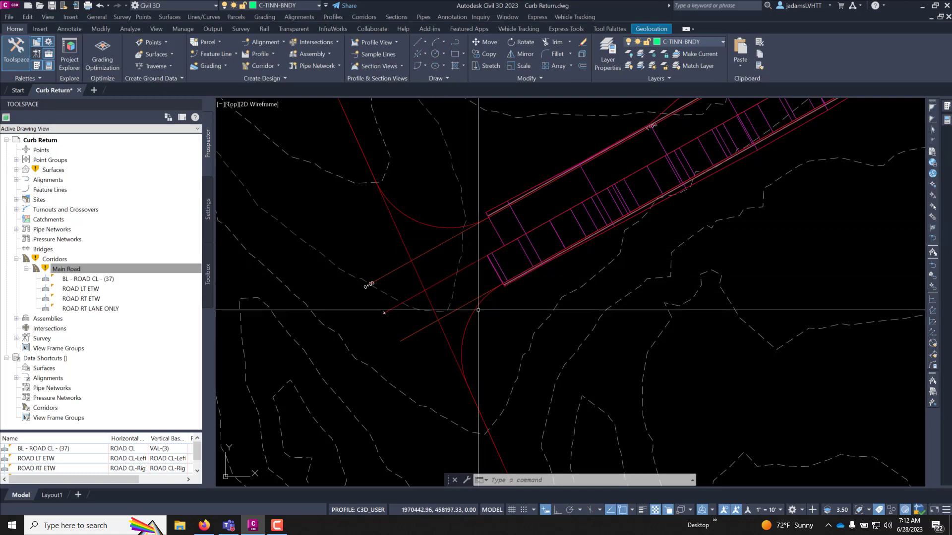
{"action": "mouse_move", "coordinate": [479, 312]}
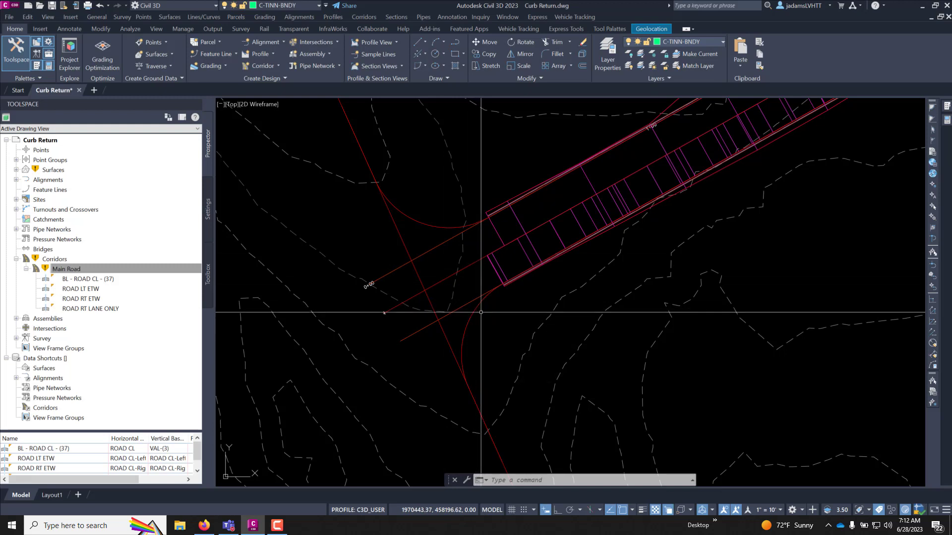
{"action": "mouse_move", "coordinate": [475, 312]}
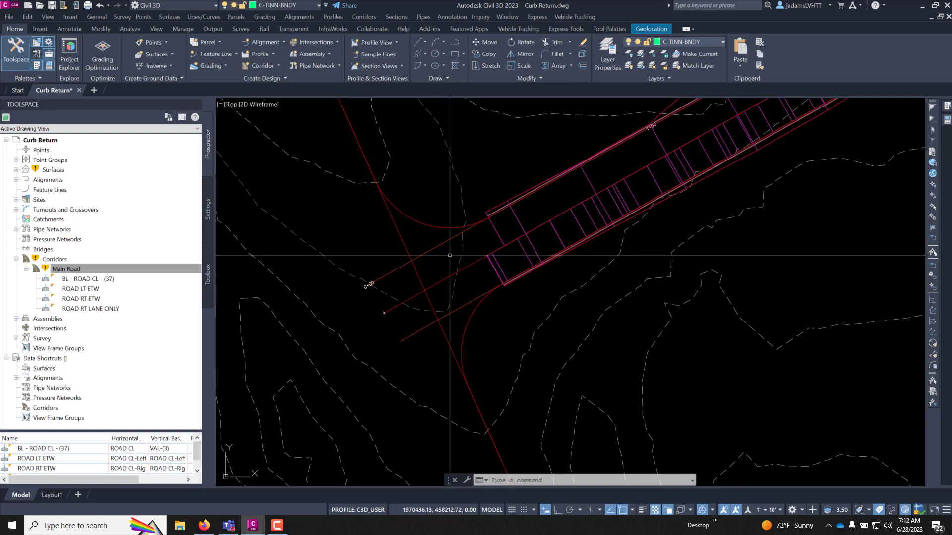
{"action": "mouse_move", "coordinate": [444, 249]}
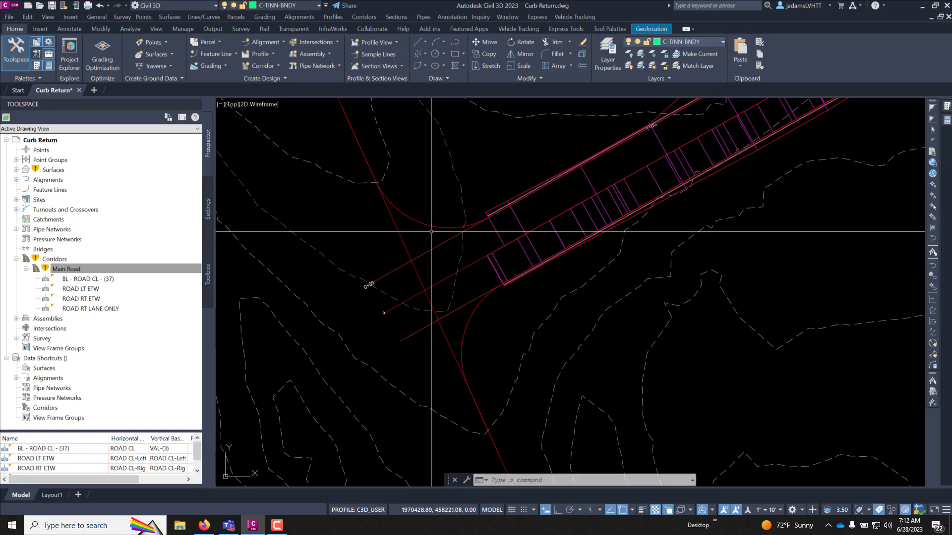
{"action": "mouse_move", "coordinate": [436, 254]}
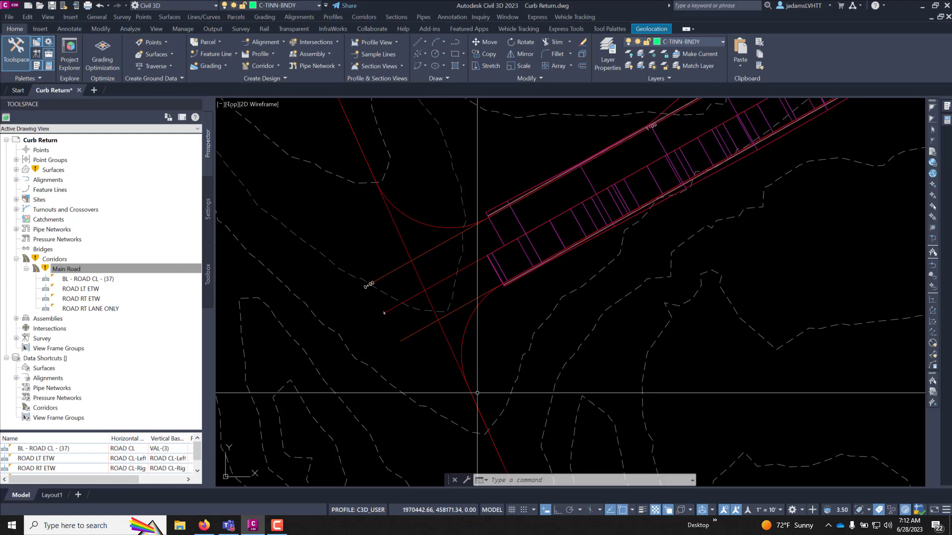
{"action": "mouse_move", "coordinate": [455, 370]}
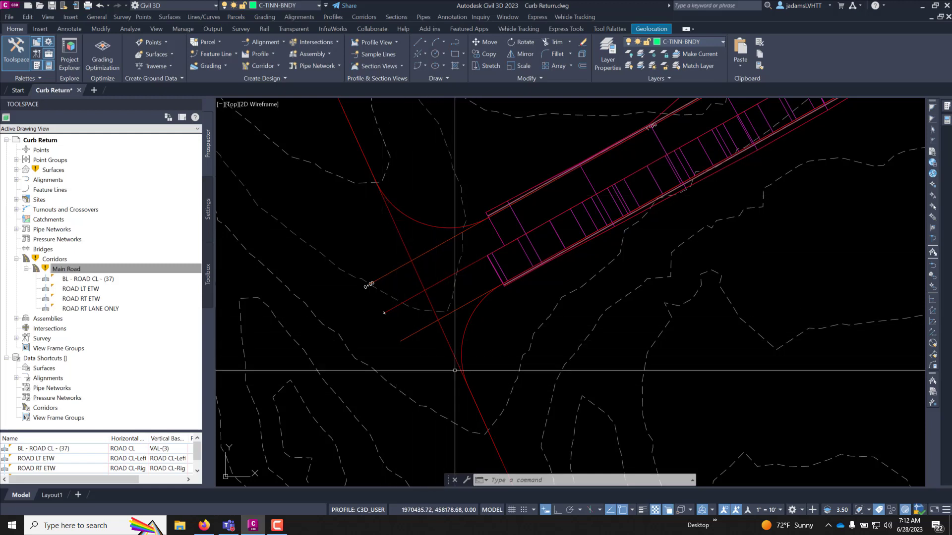
{"action": "mouse_move", "coordinate": [463, 299]}
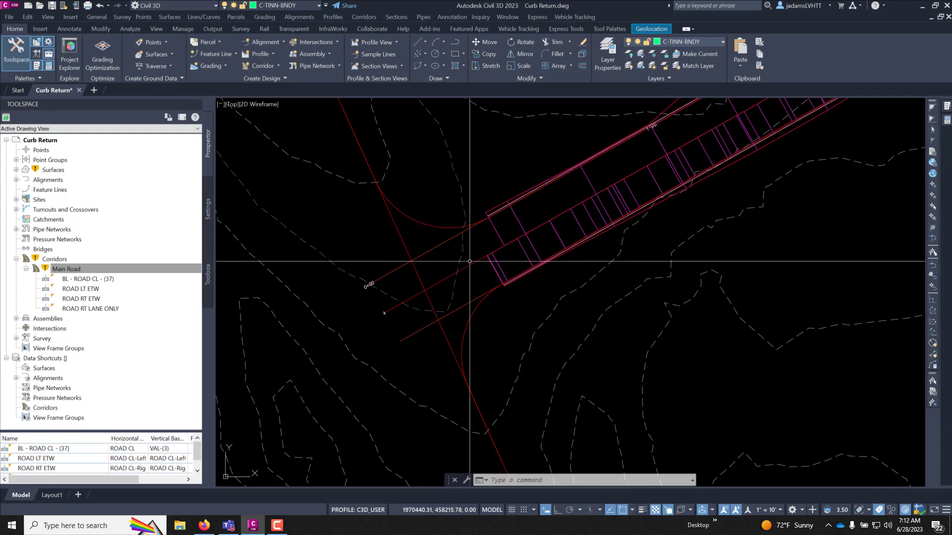
{"action": "mouse_move", "coordinate": [431, 255]}
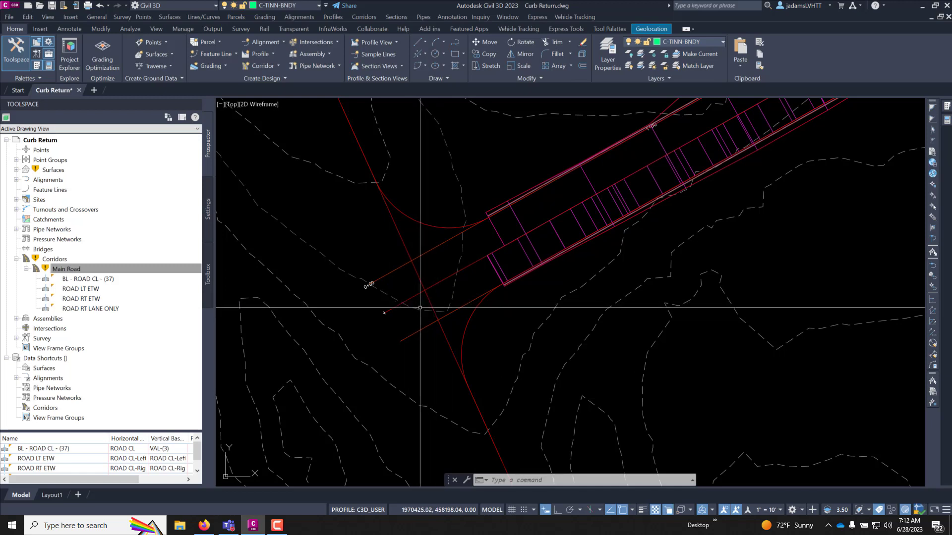
{"action": "mouse_move", "coordinate": [472, 221]}
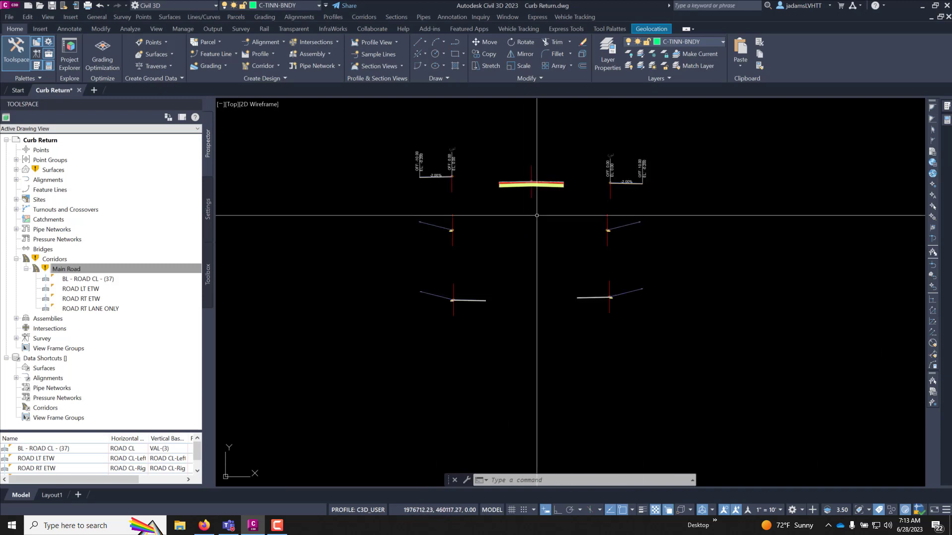
{"action": "mouse_move", "coordinate": [452, 164]}
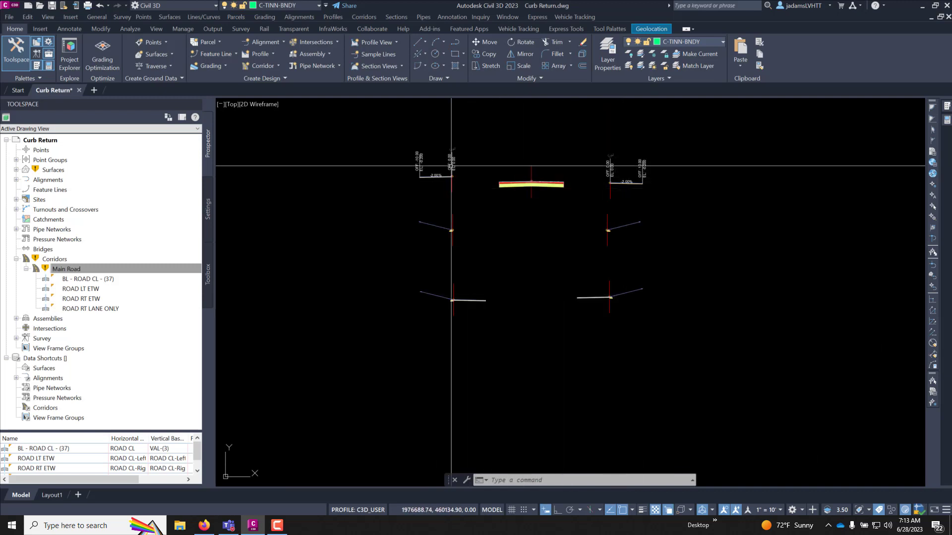
{"action": "mouse_move", "coordinate": [555, 234]}
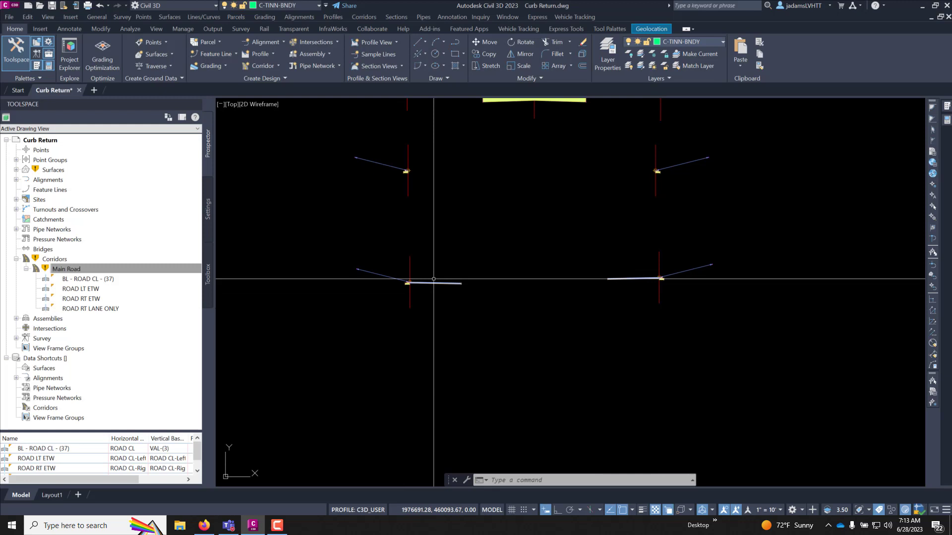
{"action": "mouse_move", "coordinate": [675, 273]}
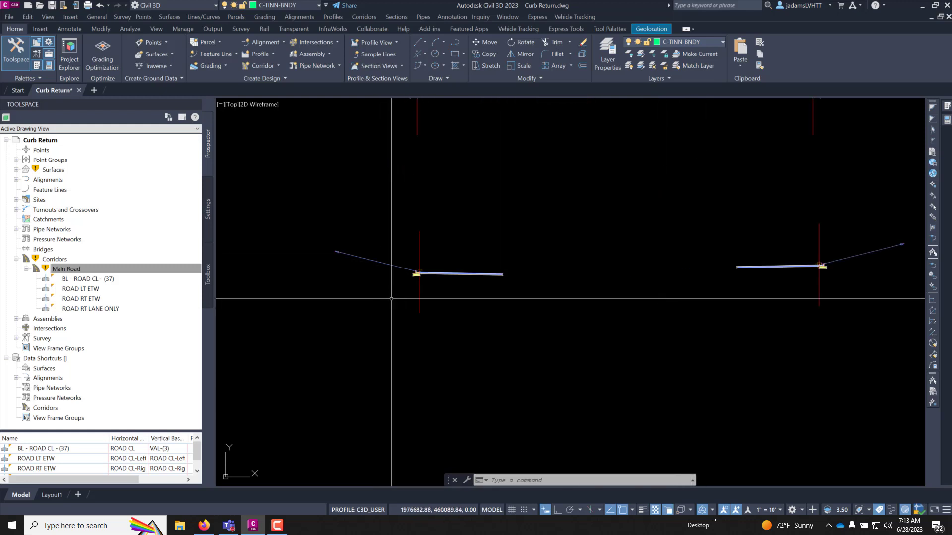
{"action": "mouse_move", "coordinate": [458, 268]}
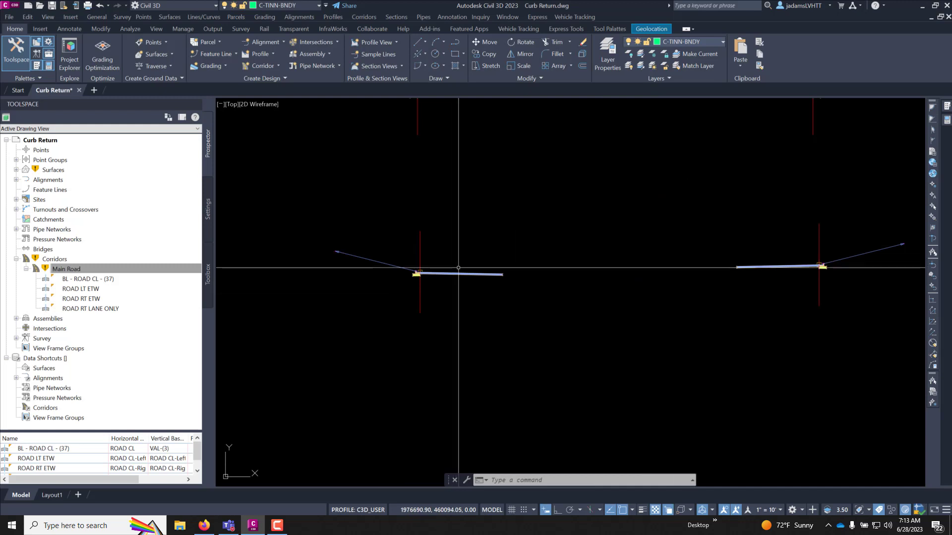
{"action": "mouse_move", "coordinate": [458, 279]}
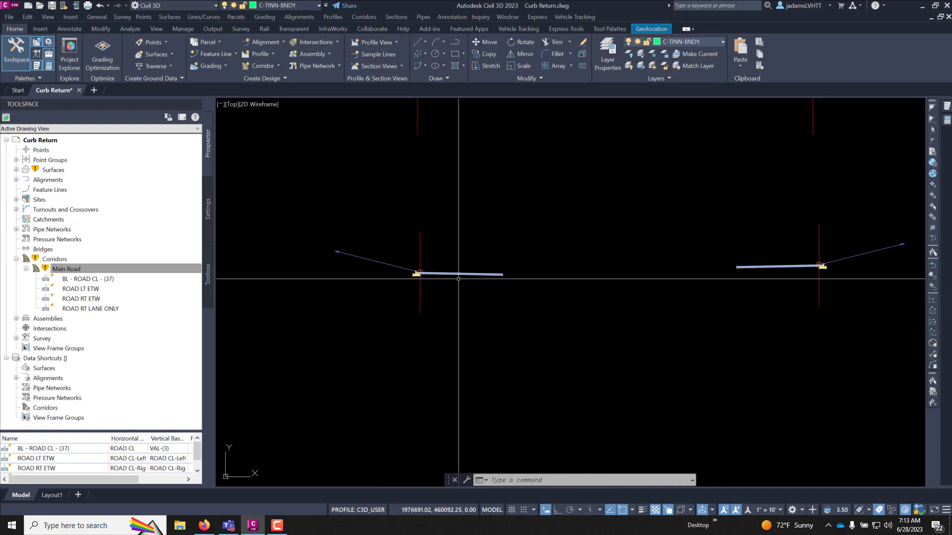
{"action": "mouse_move", "coordinate": [472, 256]}
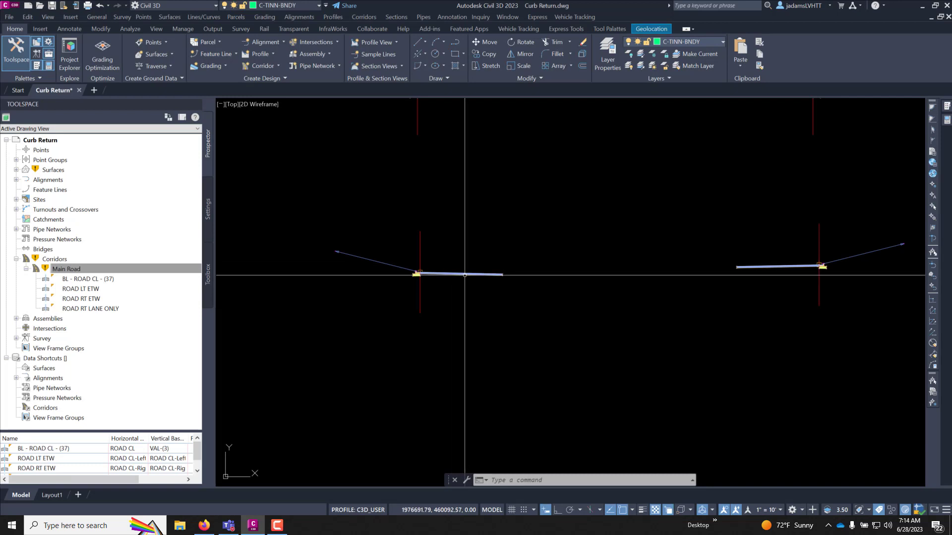
- Zoom the model space in on the lane subassemblies of the road assemblies
{"action": "left_click", "coordinate": [455, 273]}
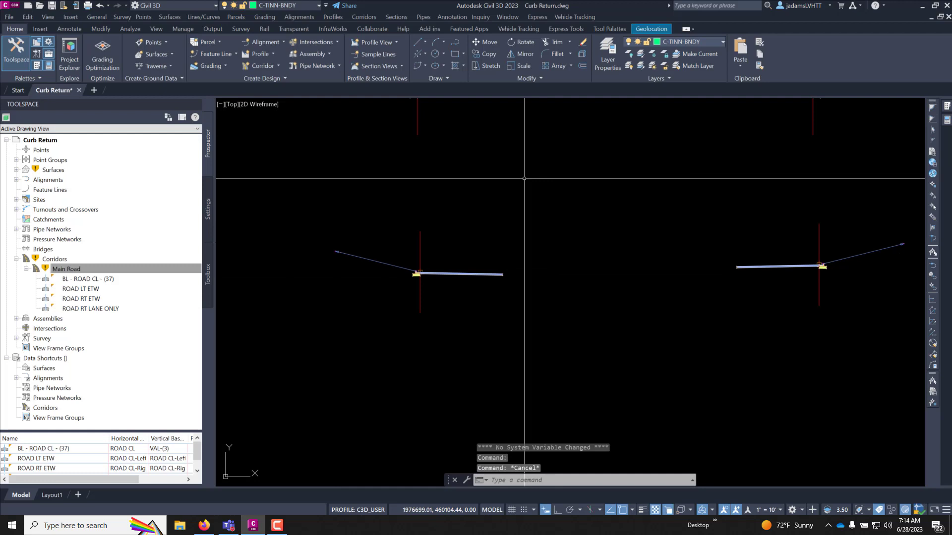
{"action": "mouse_move", "coordinate": [503, 277]}
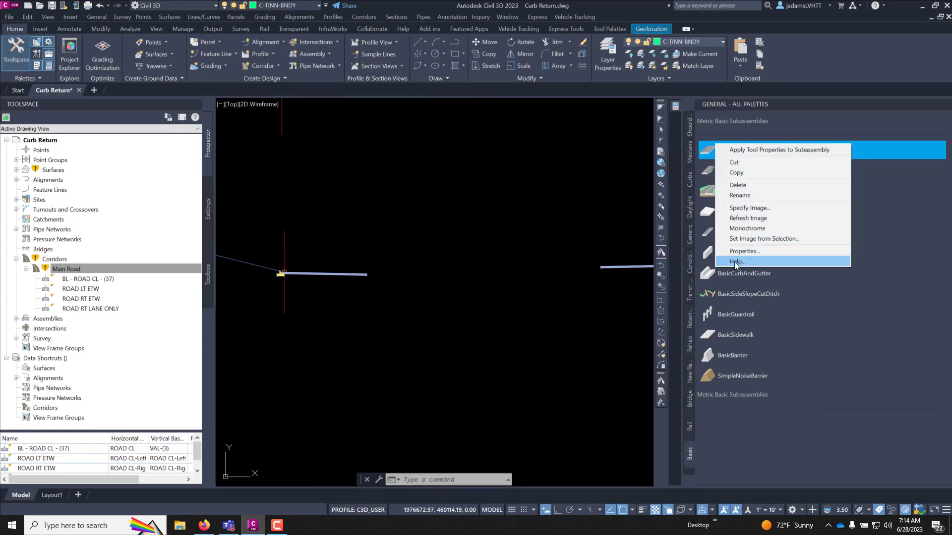
{"action": "left_click", "coordinate": [738, 261]}
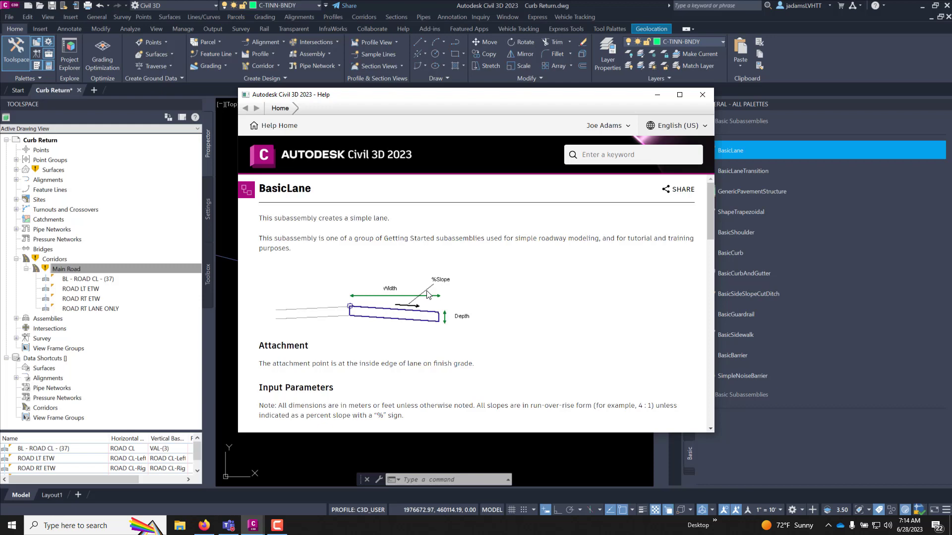
{"action": "mouse_move", "coordinate": [434, 307]}
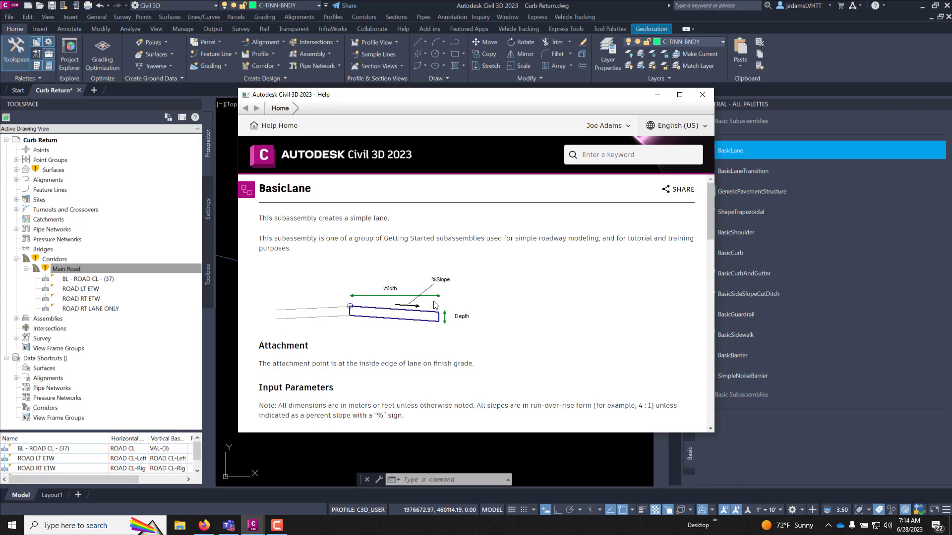
{"action": "scroll", "scroll_direction": "down", "scroll_amount": 3}
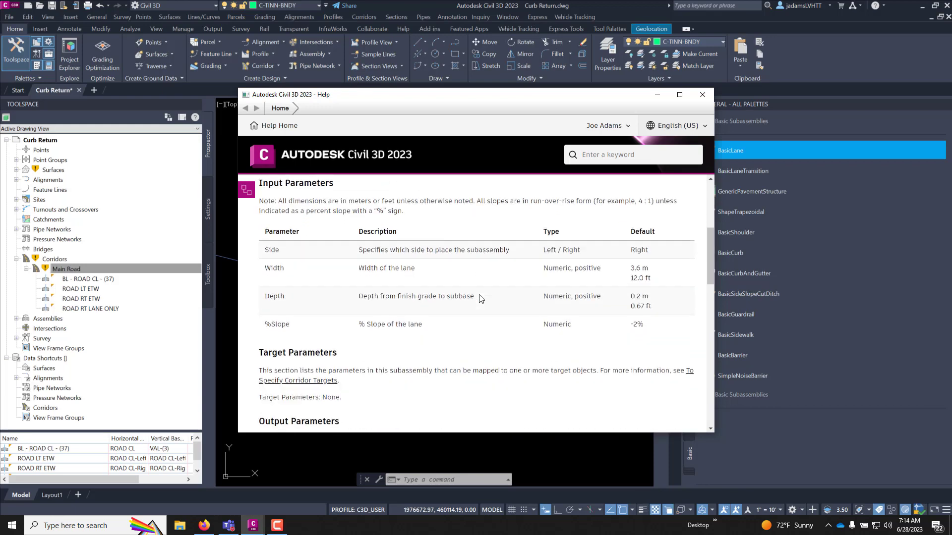
{"action": "scroll", "scroll_direction": "down", "scroll_amount": 3}
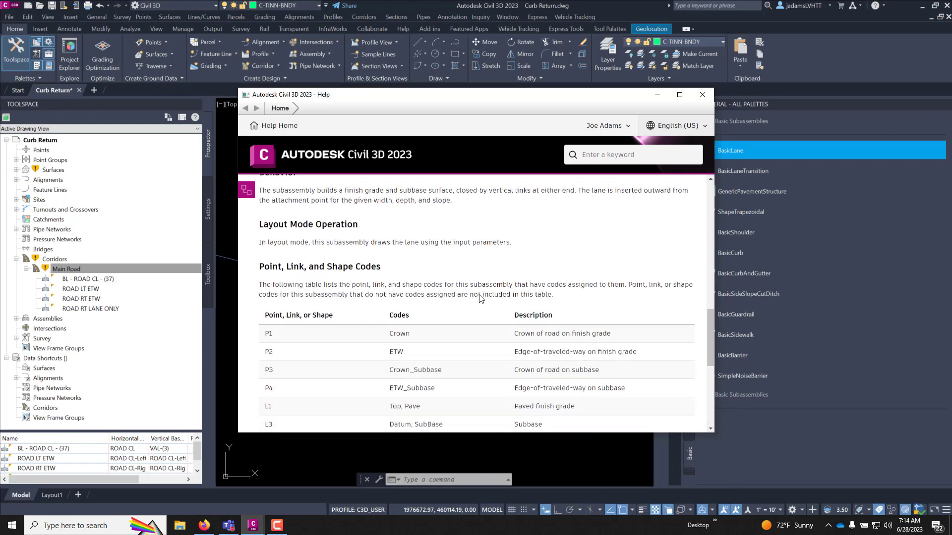
{"action": "scroll", "scroll_direction": "down", "scroll_amount": 3}
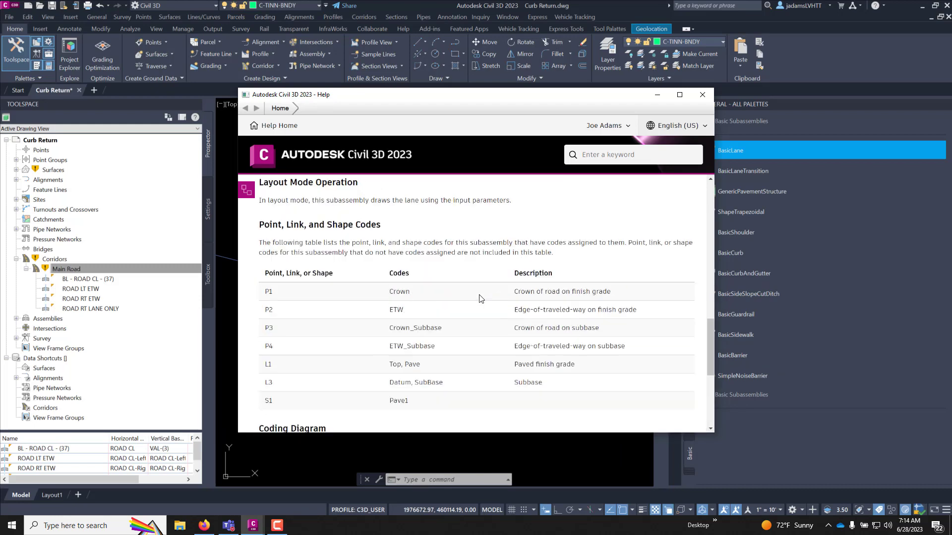
{"action": "scroll", "scroll_direction": "down", "scroll_amount": 3}
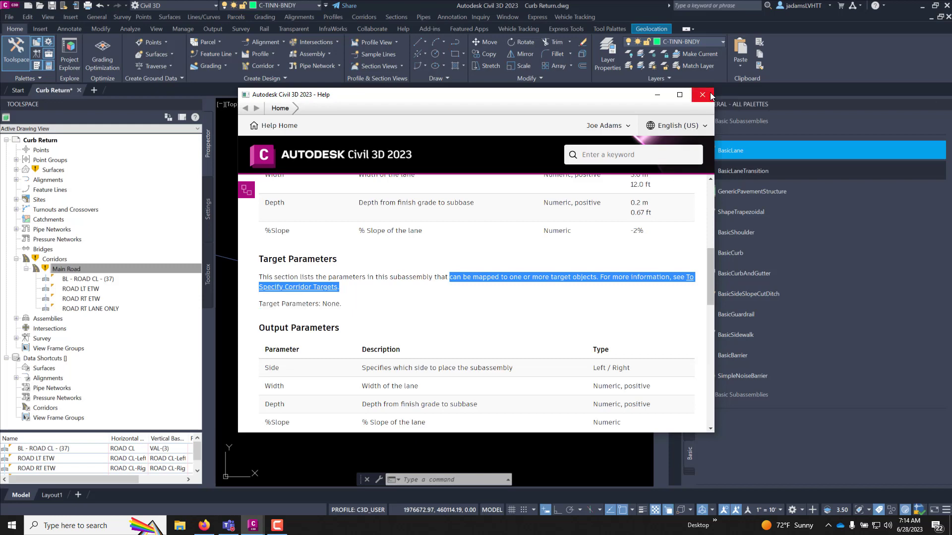
{"action": "right_click", "coordinate": [741, 170]}
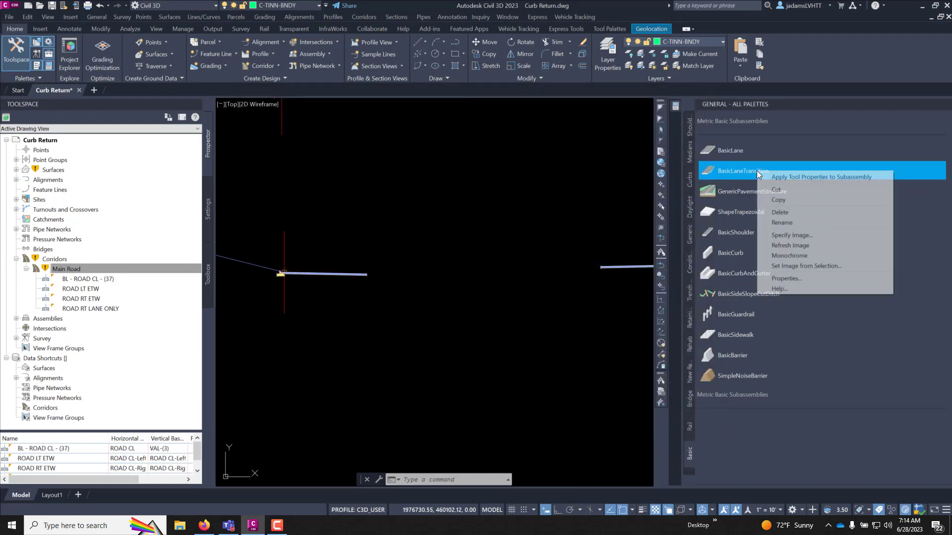
{"action": "left_click", "coordinate": [779, 289]}
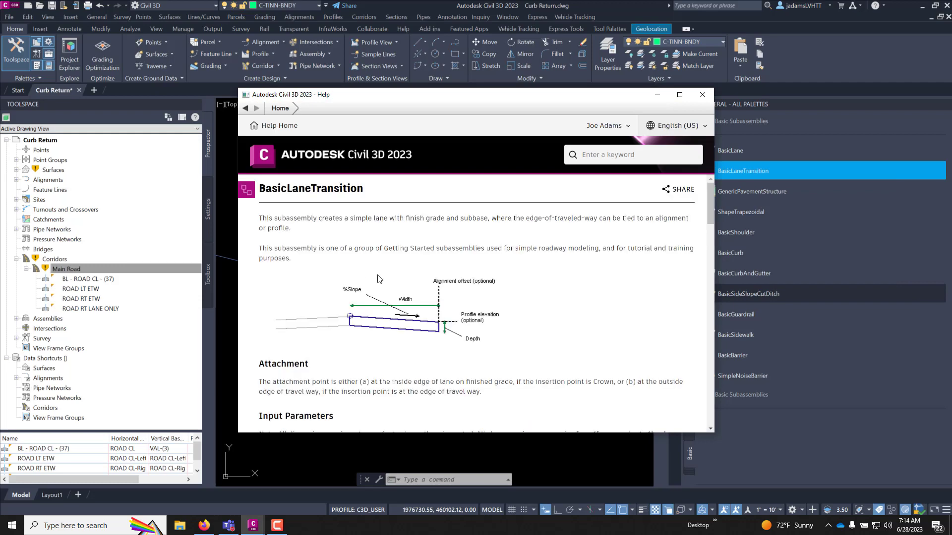
{"action": "scroll", "scroll_direction": "down", "scroll_amount": 3}
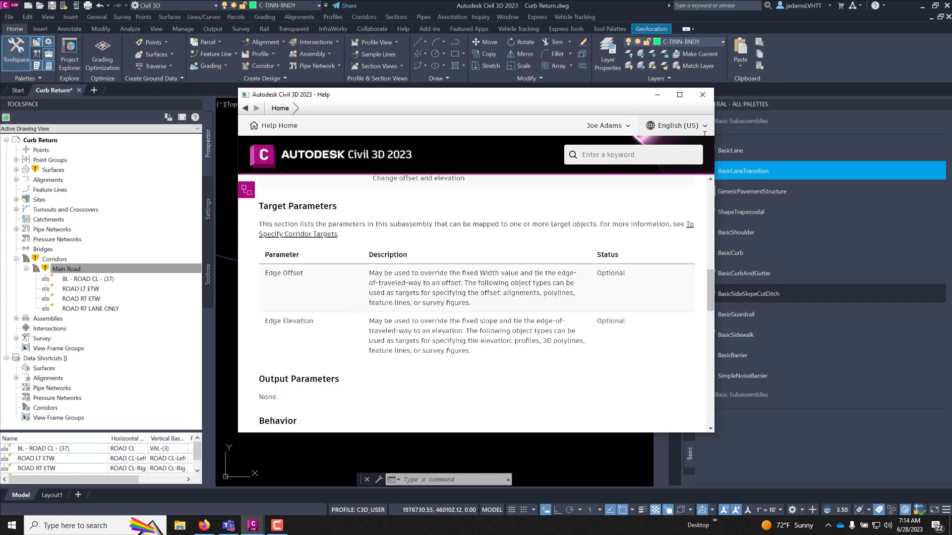
{"action": "left_click", "coordinate": [702, 96]}
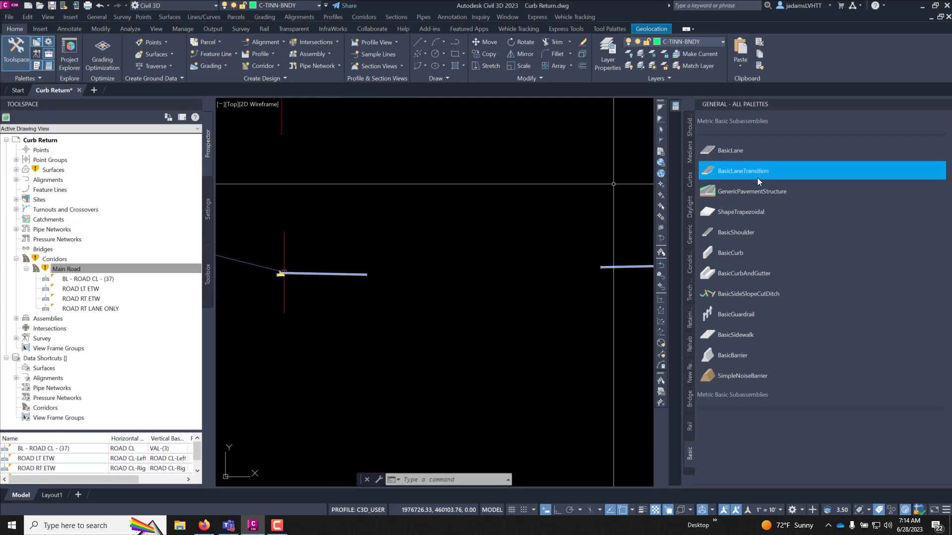
{"action": "mouse_move", "coordinate": [321, 261]}
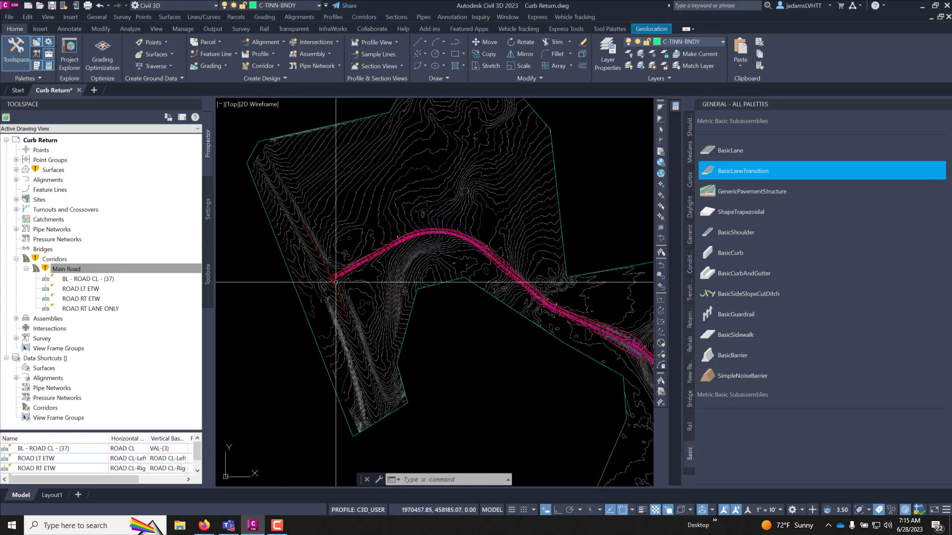
- Select the Main Road corridor at the intersection to get its contextual corridor tools
{"action": "scroll", "scroll_direction": "up", "scroll_amount": 3}
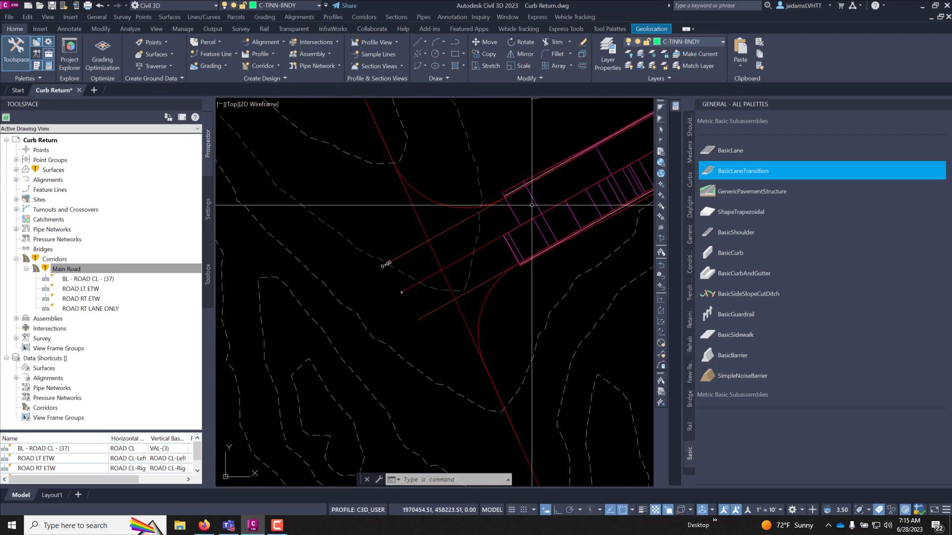
{"action": "left_click", "coordinate": [577, 182]}
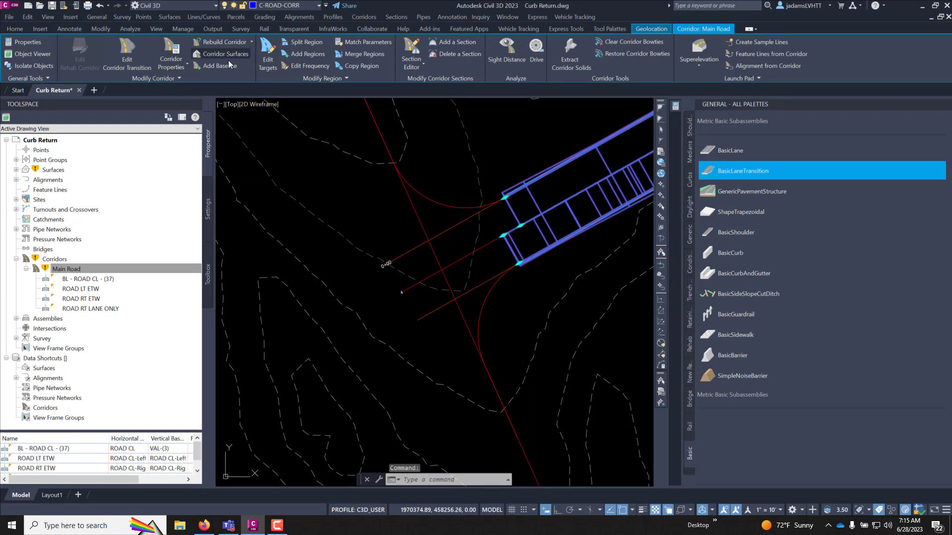
- Add baseline LT CURB RETURN to Main Road using the LT RETURN ETW alignment and its profile
{"action": "left_click", "coordinate": [216, 66]}
{"action": "type", "text": "LT CURB RETURN"}
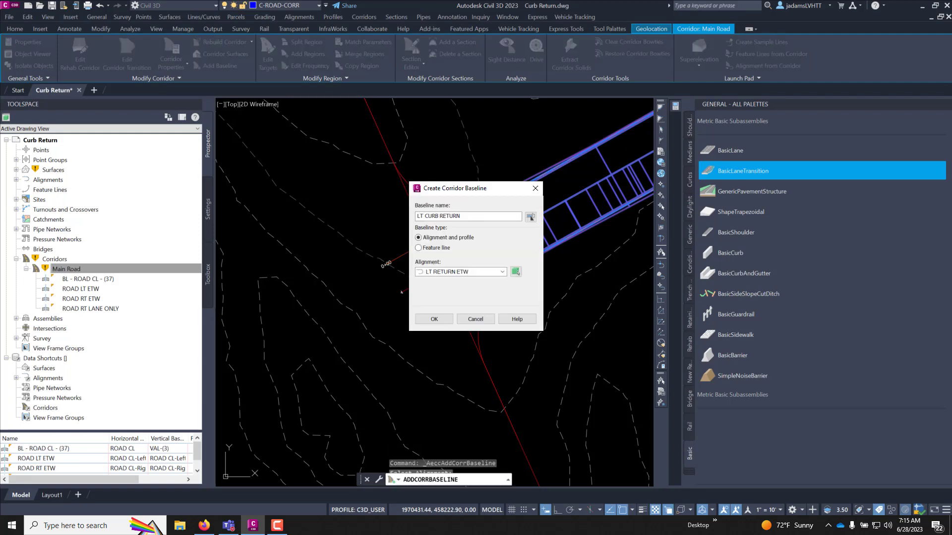
{"action": "left_click", "coordinate": [433, 319]}
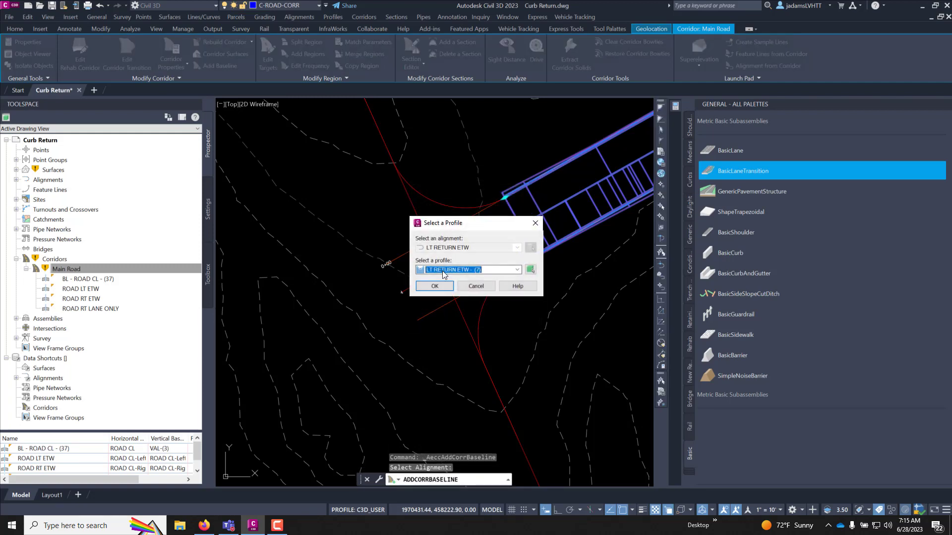
{"action": "left_click", "coordinate": [433, 286]}
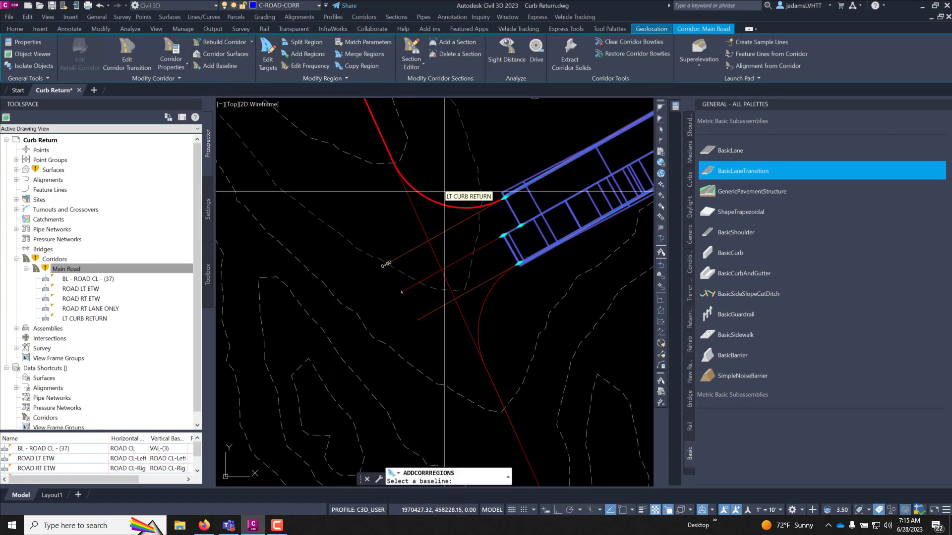
- Add region LT RETURN on LT CURB RETURN from 0+25.00 to 0+66.47 with the RT CURB AND LANE assembly
{"action": "left_click", "coordinate": [477, 178]}
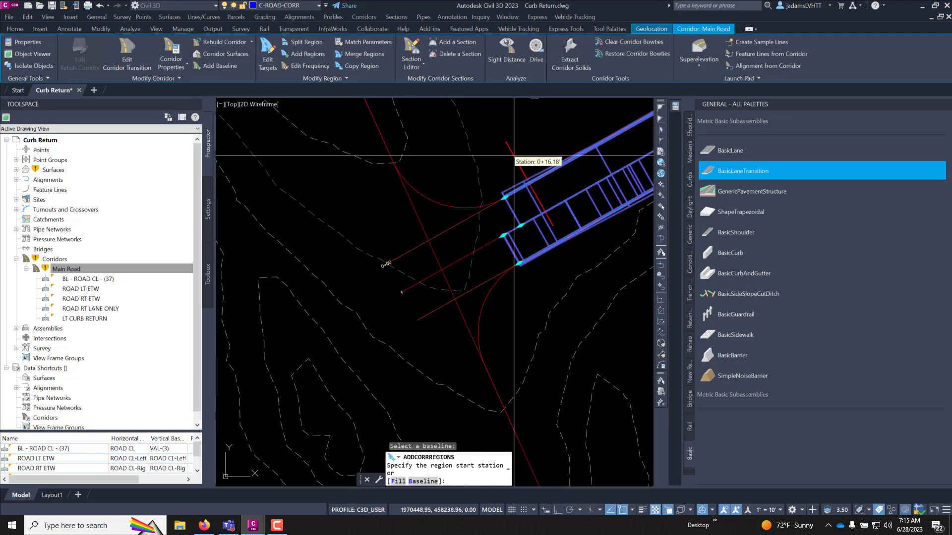
{"action": "mouse_move", "coordinate": [483, 194]}
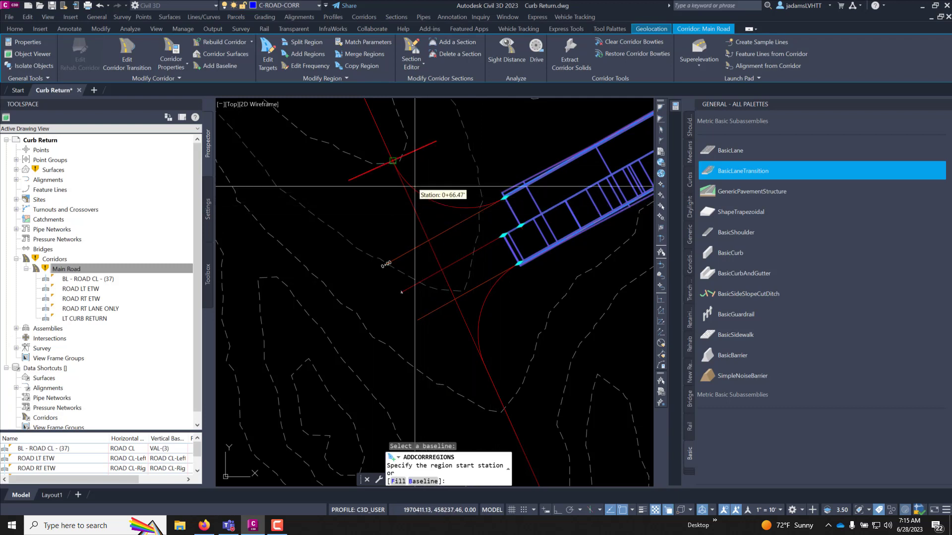
{"action": "mouse_move", "coordinate": [483, 206]}
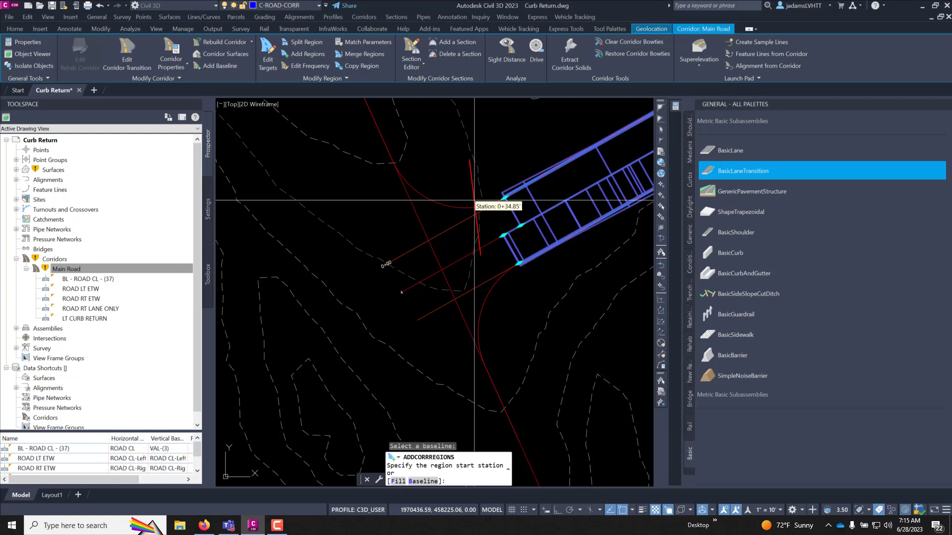
{"action": "mouse_move", "coordinate": [481, 200]}
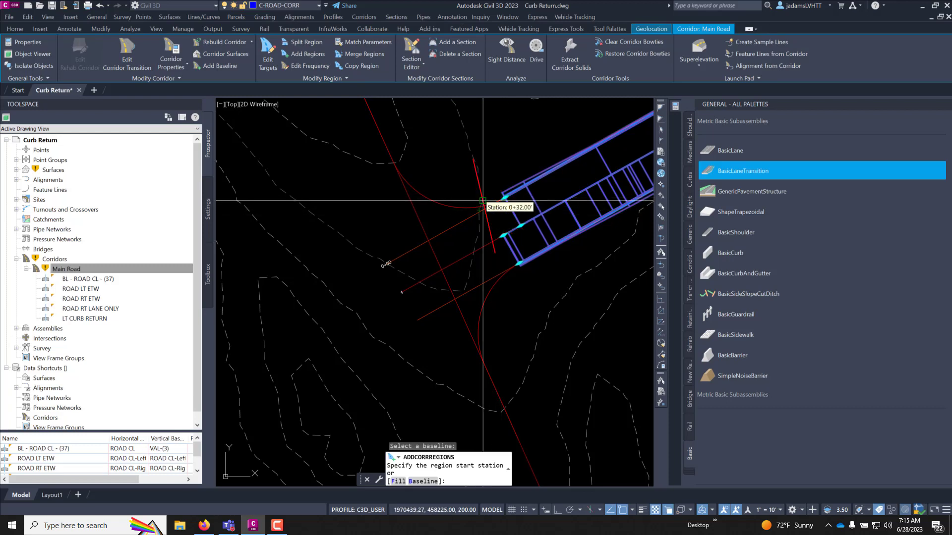
{"action": "mouse_move", "coordinate": [492, 199]}
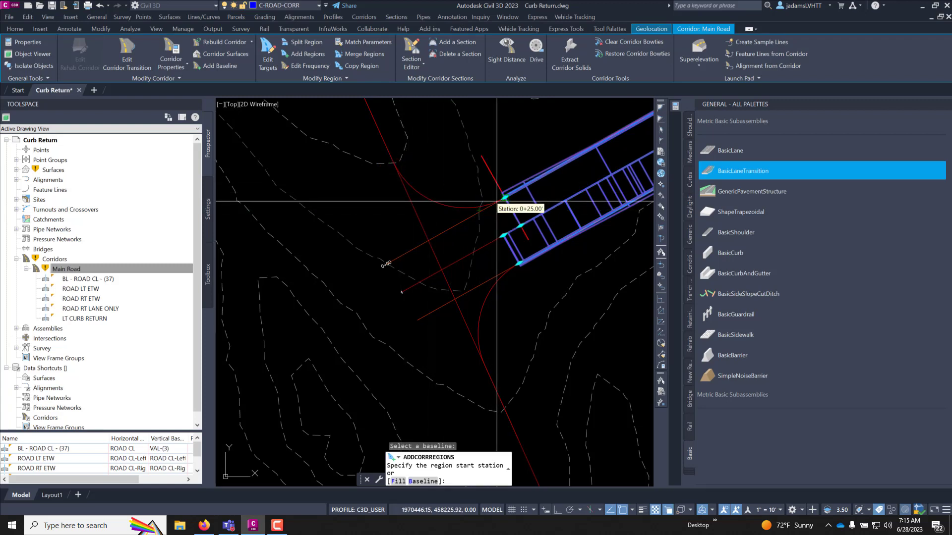
{"action": "mouse_move", "coordinate": [491, 197]}
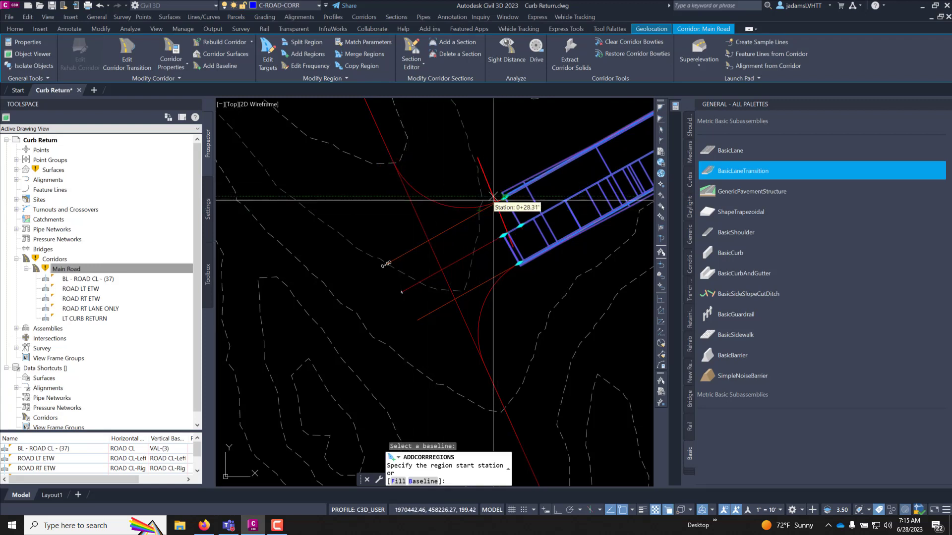
{"action": "mouse_move", "coordinate": [504, 209]}
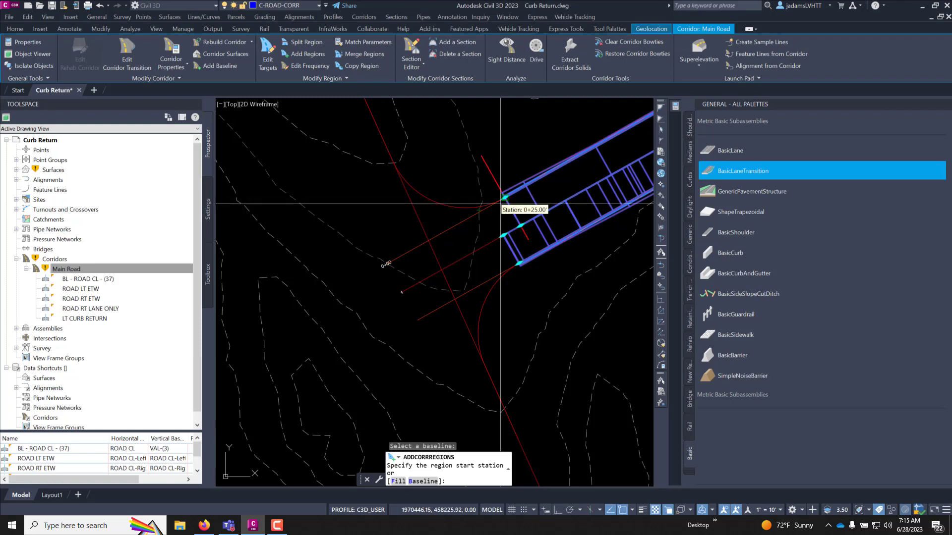
{"action": "left_click", "coordinate": [502, 197]}
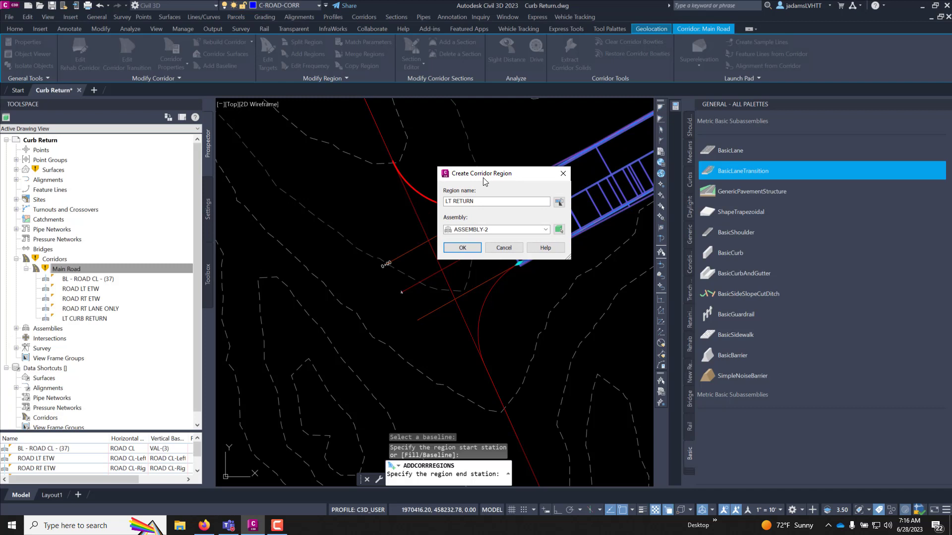
{"action": "mouse_move", "coordinate": [480, 219]}
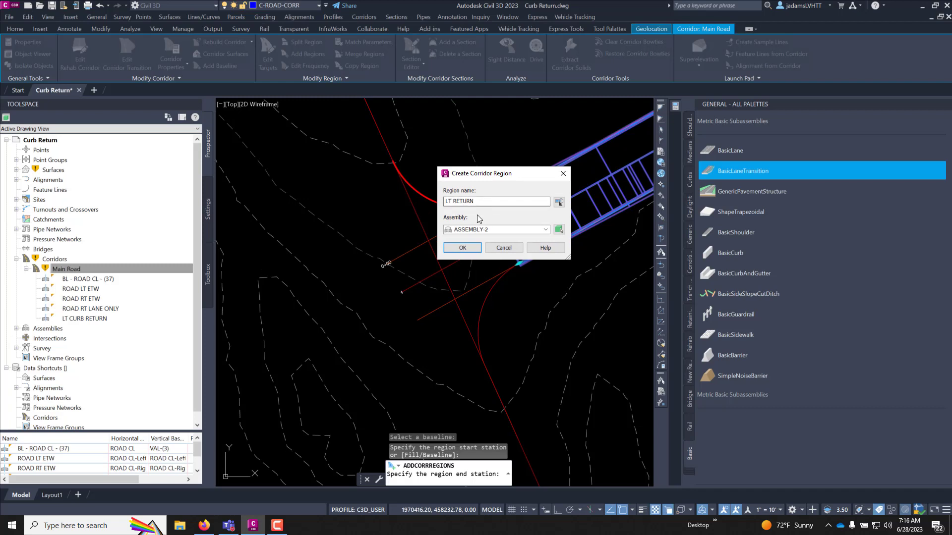
{"action": "left_click", "coordinate": [544, 229]}
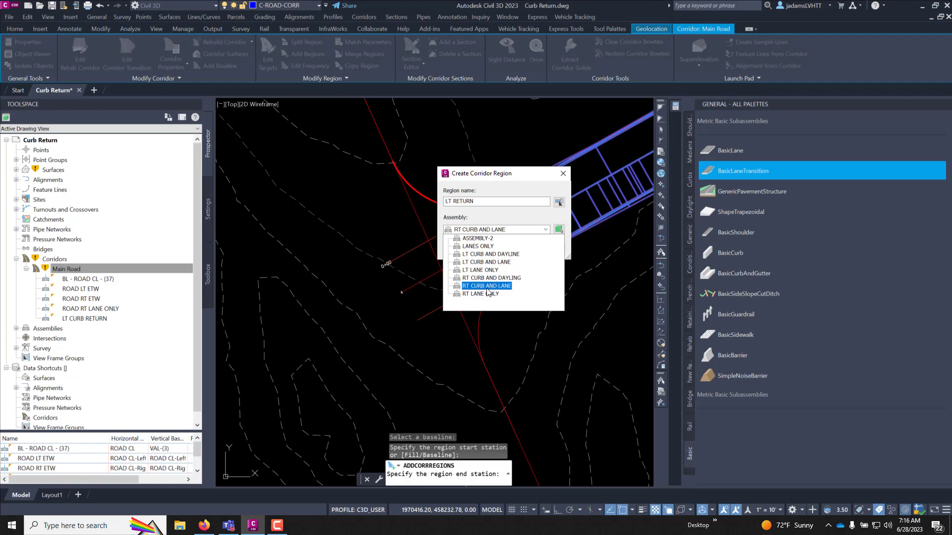
{"action": "left_click", "coordinate": [486, 286]}
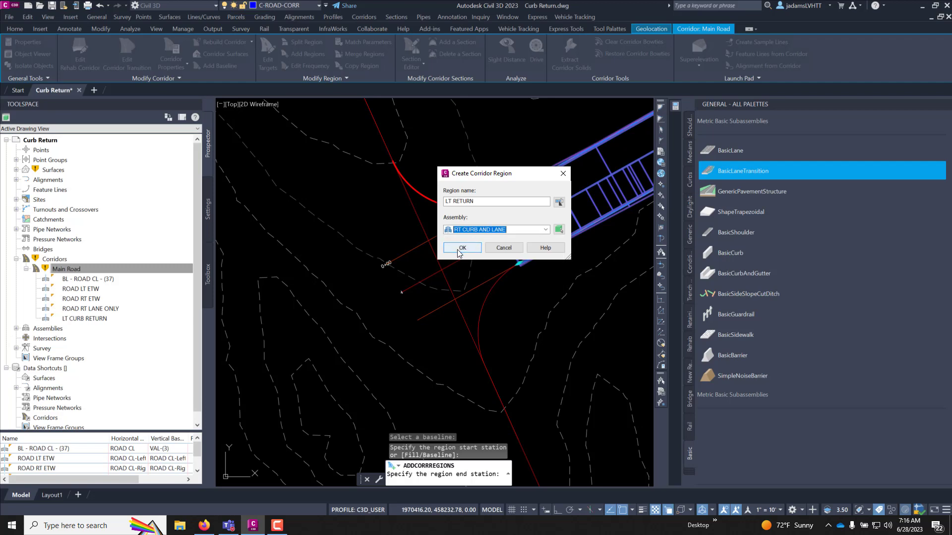
{"action": "left_click", "coordinate": [462, 247]}
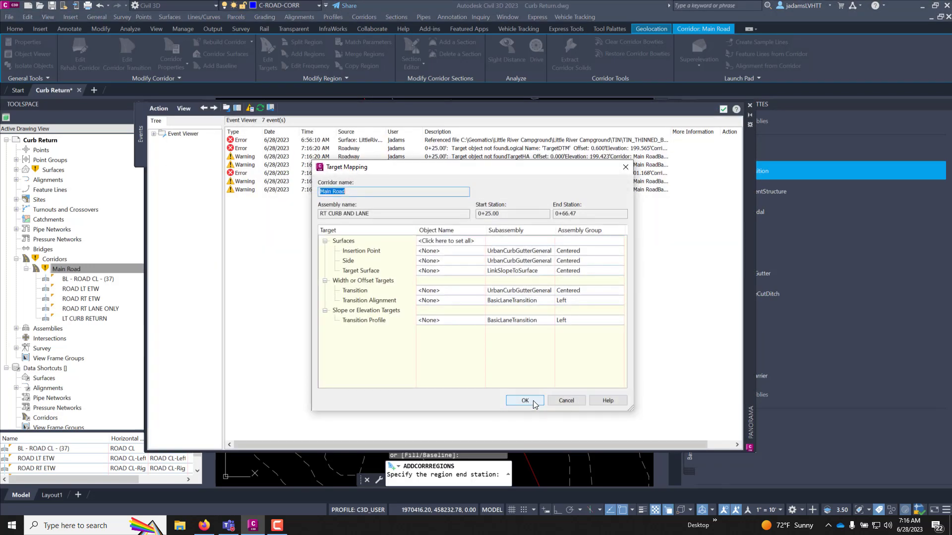
- Accept the target mapping, dismiss the event log and reselect the rebuilt Main Road corridor
{"action": "left_click", "coordinate": [523, 400]}
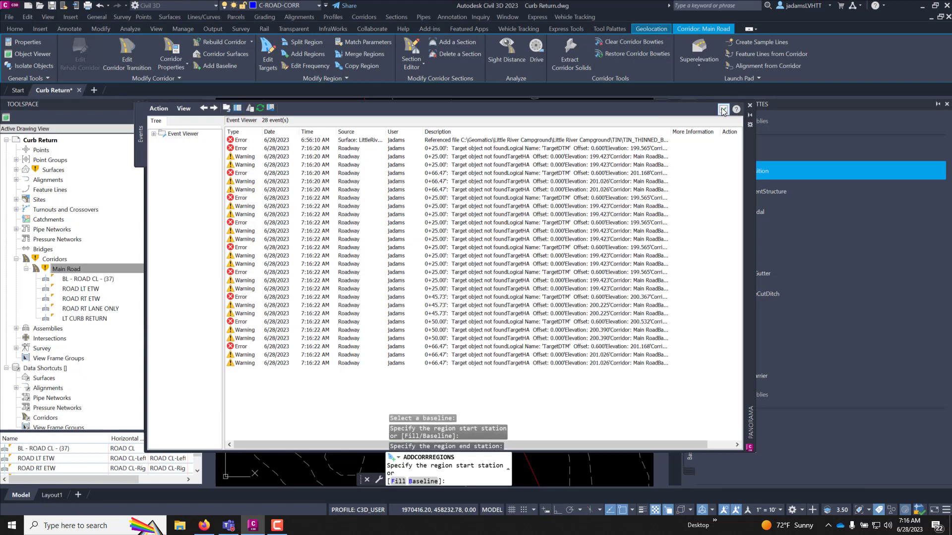
{"action": "left_click", "coordinate": [722, 109]}
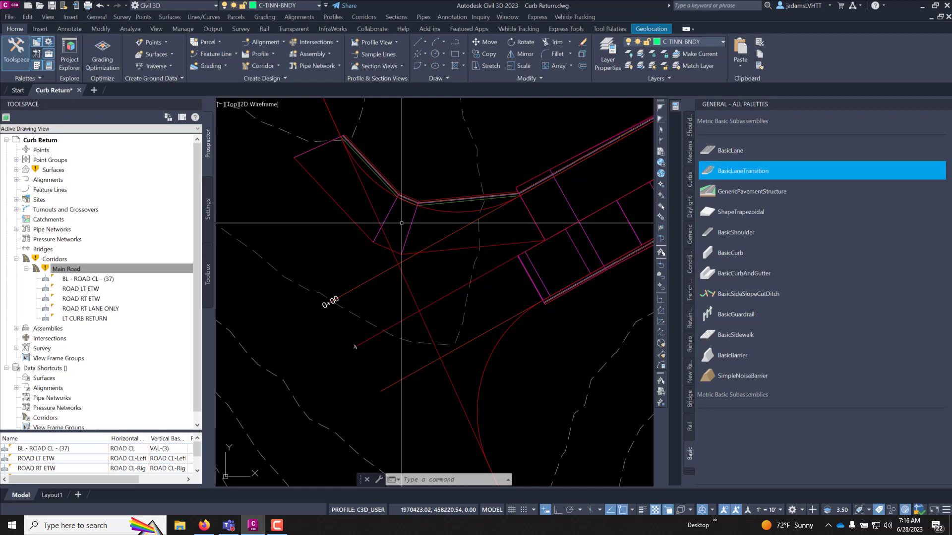
{"action": "left_click", "coordinate": [401, 200]}
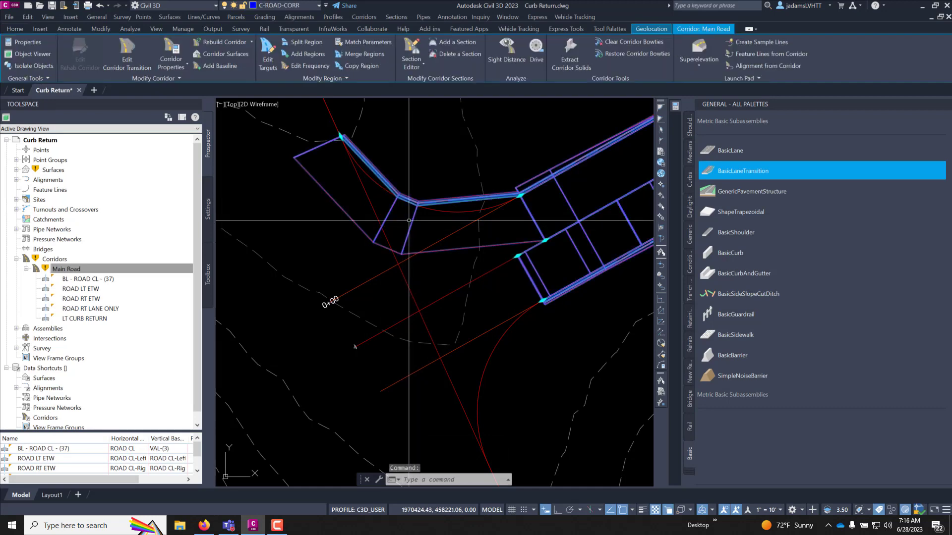
{"action": "right_click", "coordinate": [409, 221]}
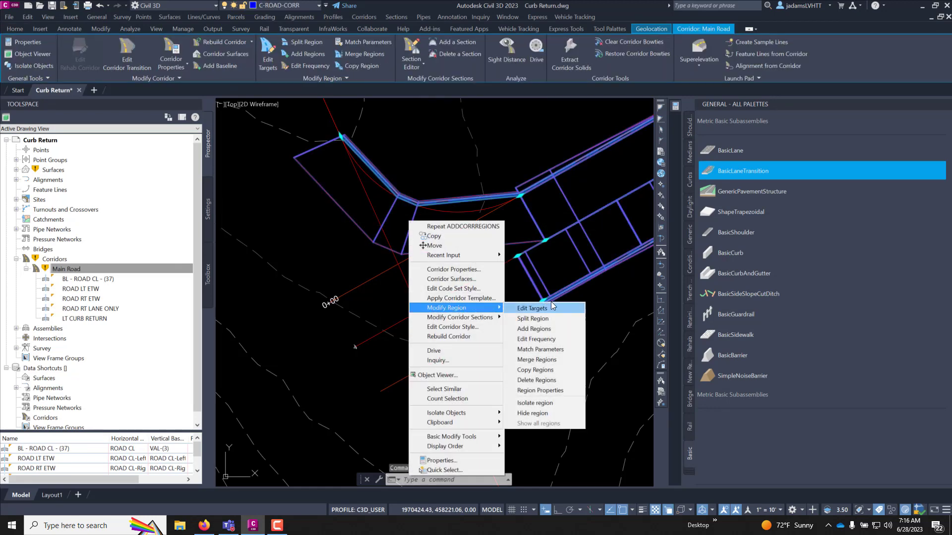
{"action": "left_click", "coordinate": [535, 339]}
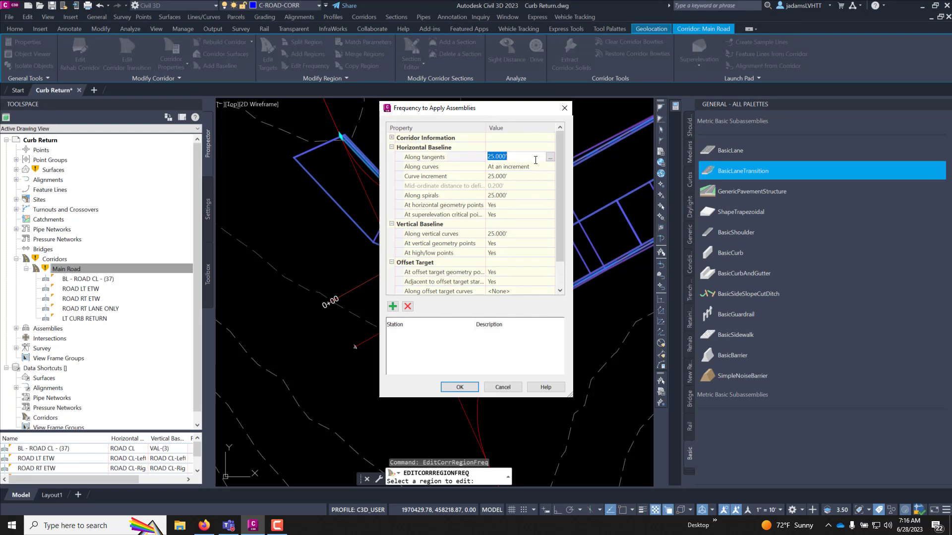
{"action": "type", "text": "1"}
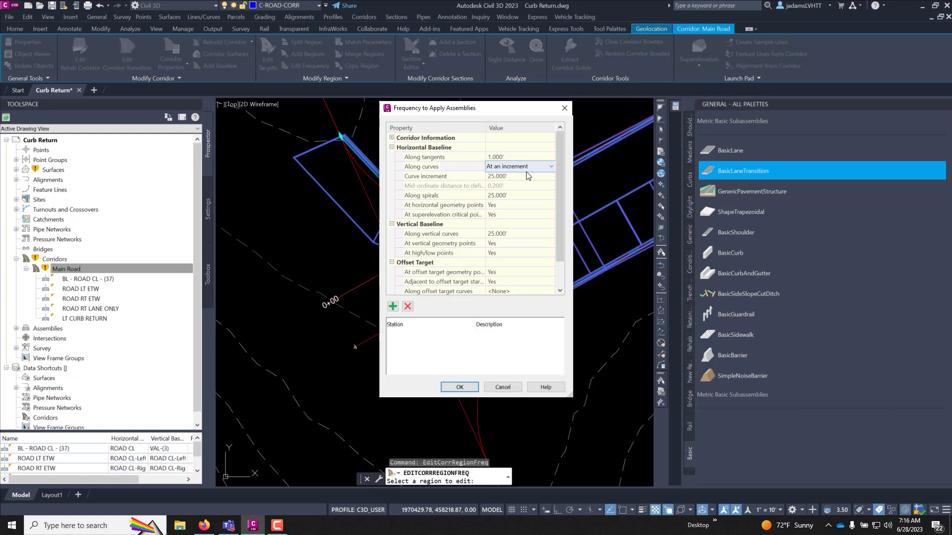
{"action": "left_click", "coordinate": [518, 165]}
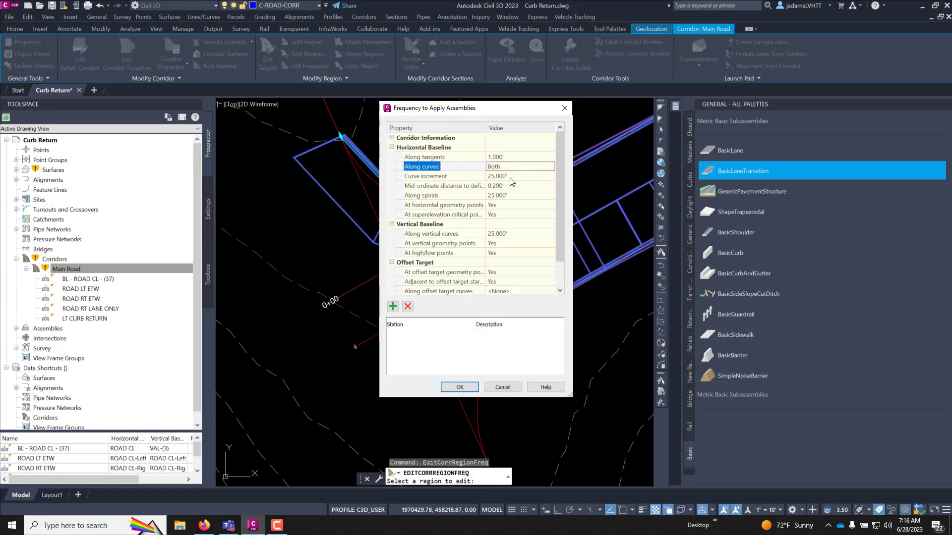
{"action": "left_click", "coordinate": [519, 176]}
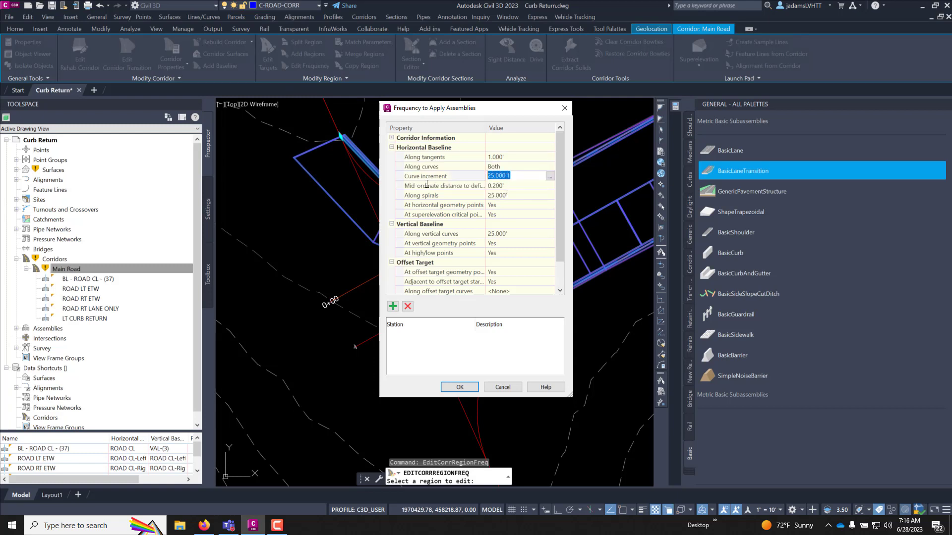
{"action": "type", "text": "1.000'"}
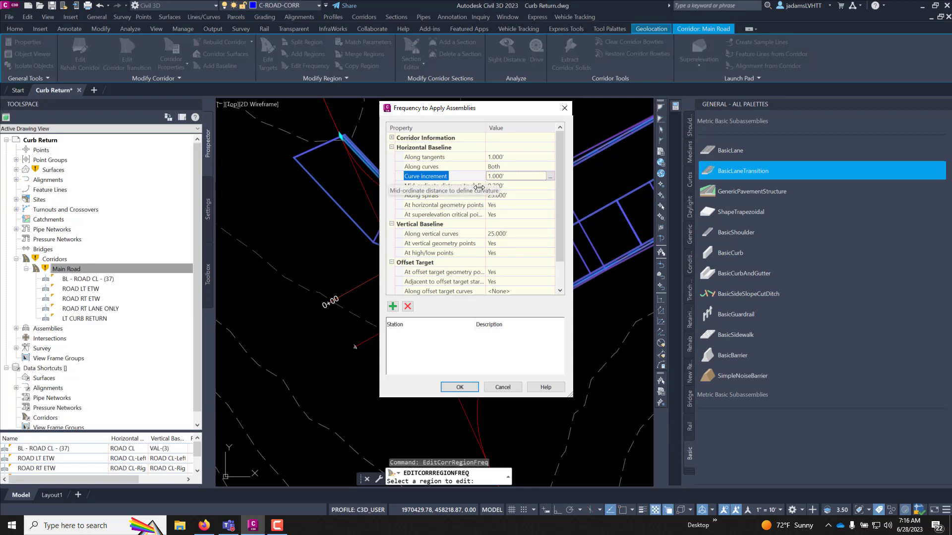
{"action": "mouse_move", "coordinate": [458, 376]}
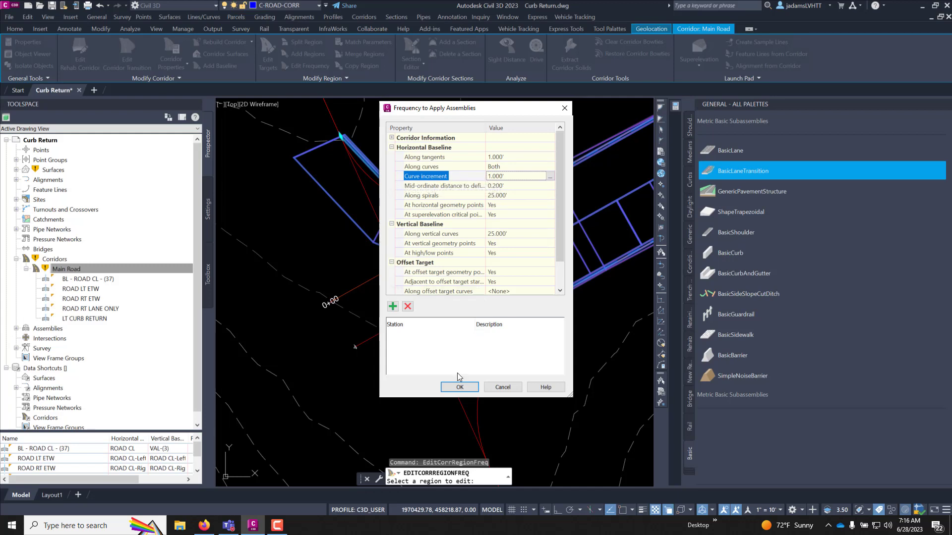
{"action": "left_click", "coordinate": [459, 388]}
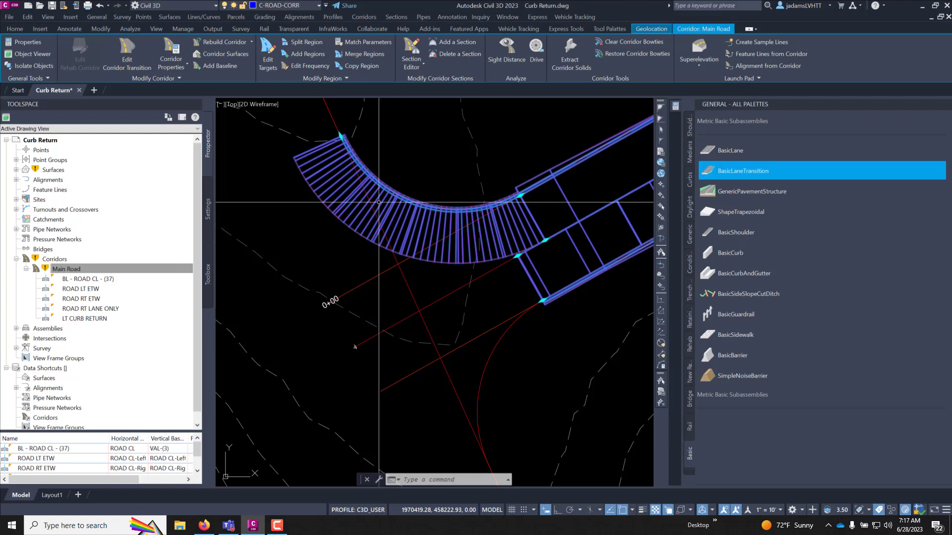
{"action": "mouse_move", "coordinate": [451, 240]}
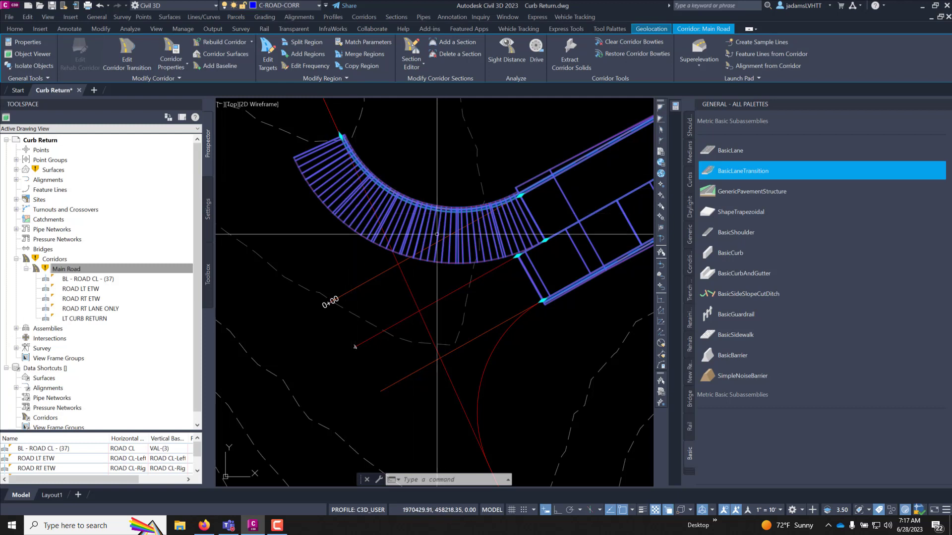
{"action": "mouse_move", "coordinate": [446, 284]}
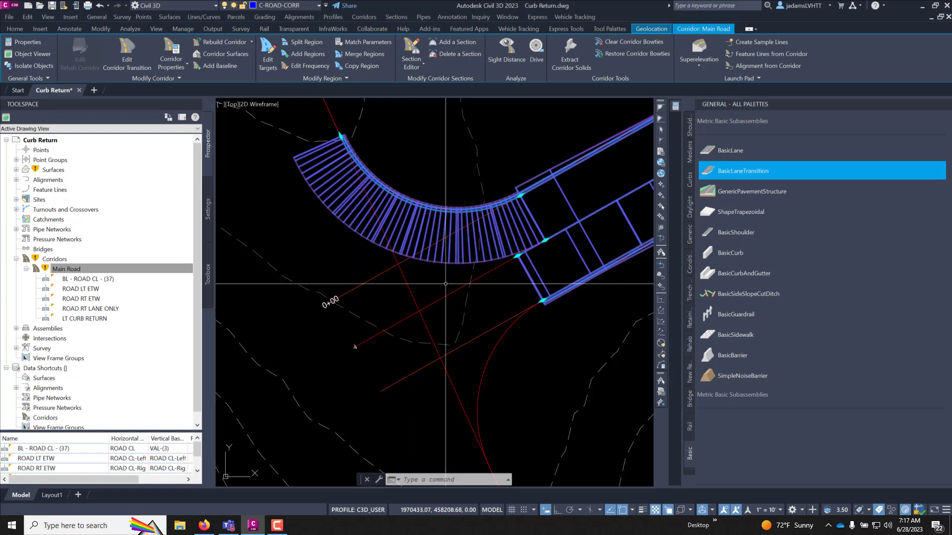
{"action": "mouse_move", "coordinate": [440, 289]}
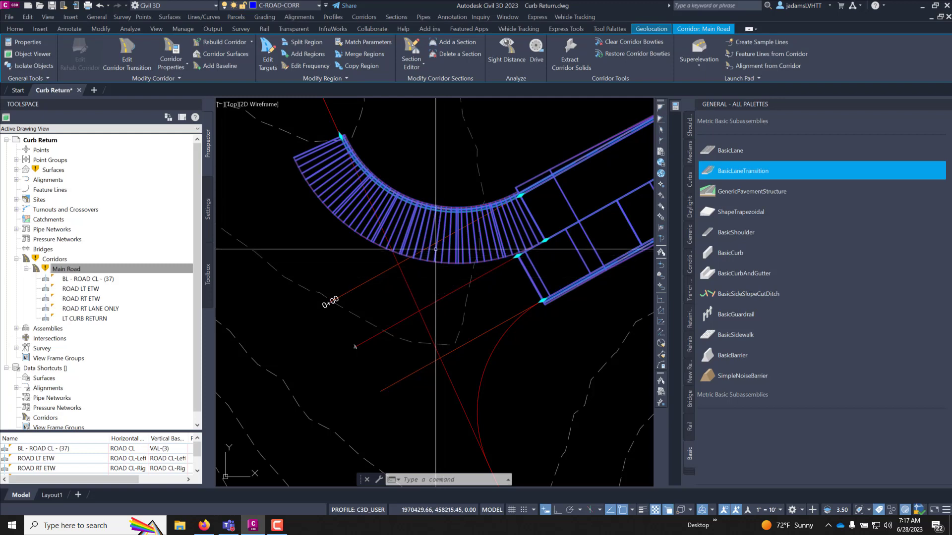
- Edit the LT RETURN region's targets, assigning drawing alignments as the Transition Alignment target
{"action": "right_click", "coordinate": [436, 249]}
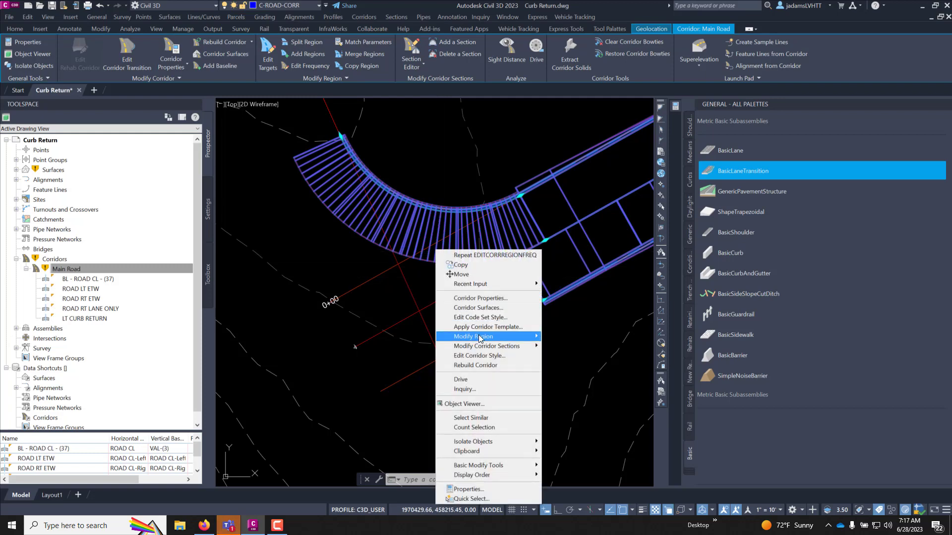
{"action": "left_click", "coordinate": [474, 336]}
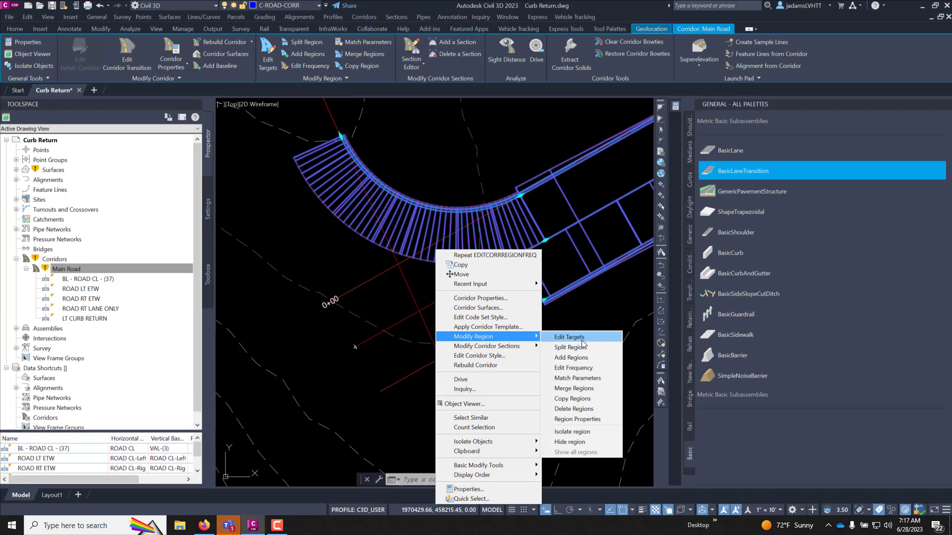
{"action": "left_click", "coordinate": [569, 337]}
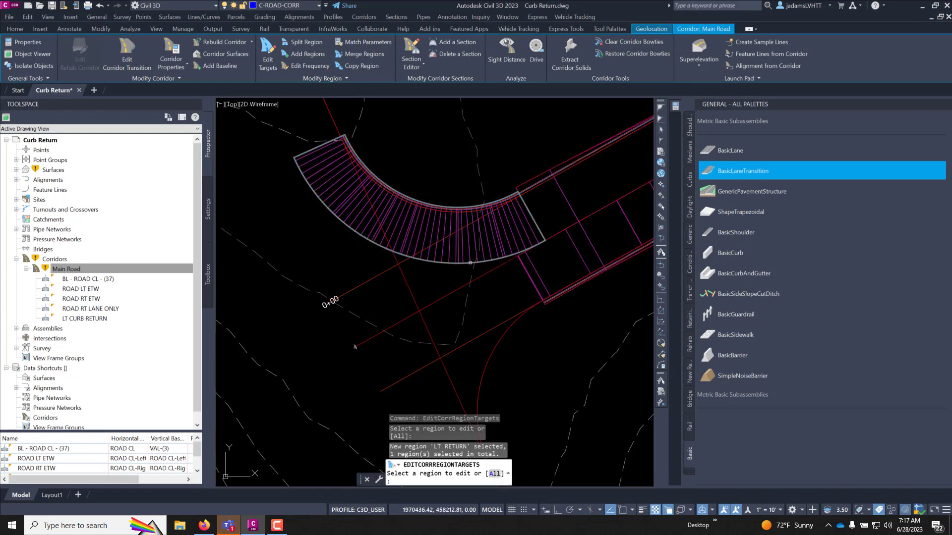
{"action": "mouse_move", "coordinate": [488, 194]}
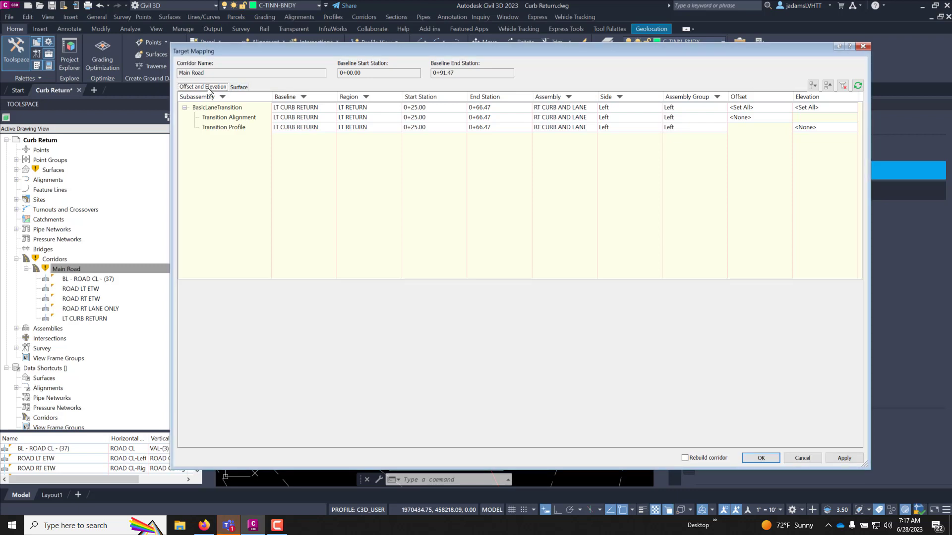
{"action": "left_click", "coordinate": [229, 117]}
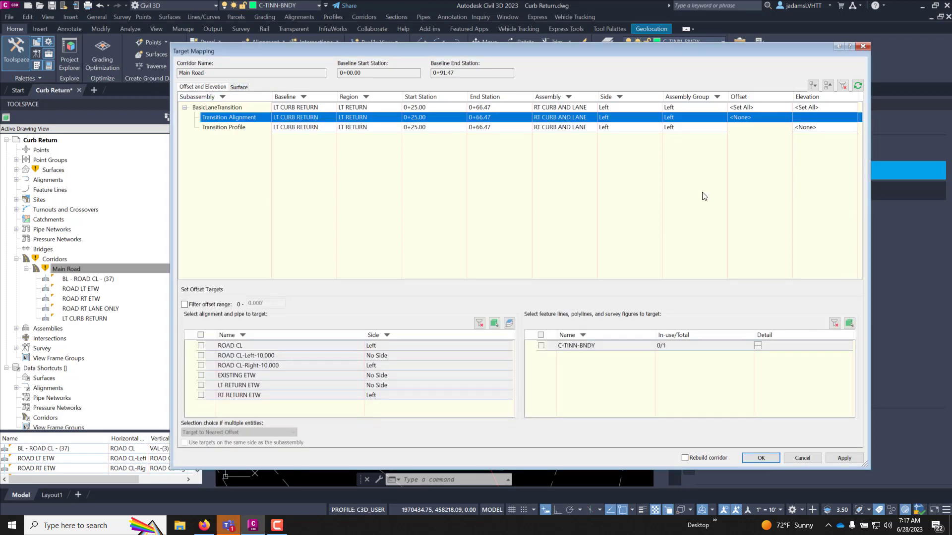
{"action": "mouse_move", "coordinate": [417, 327]}
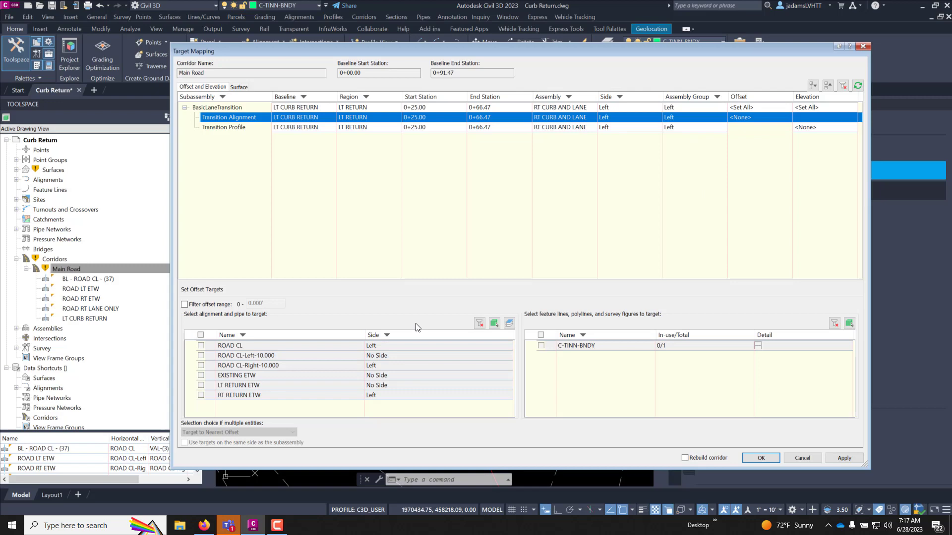
{"action": "mouse_move", "coordinate": [447, 313]}
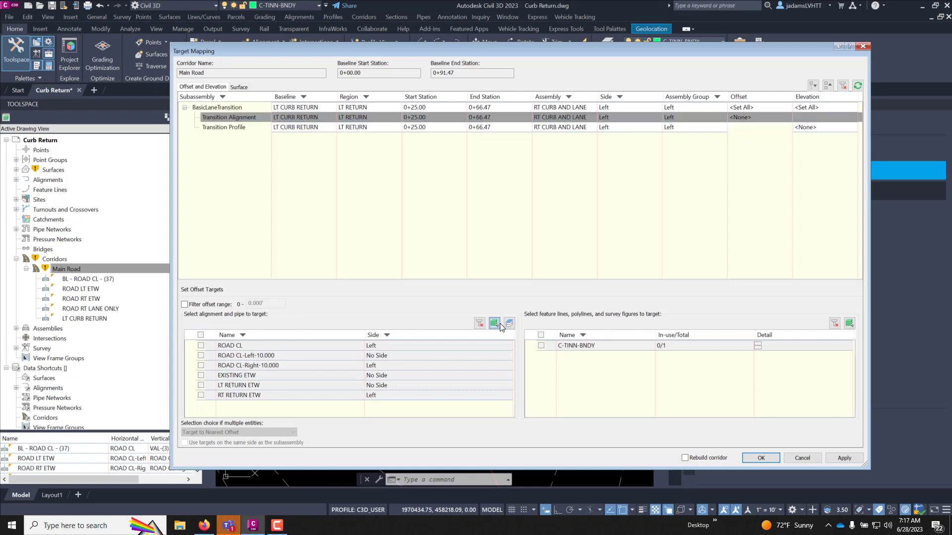
{"action": "left_click", "coordinate": [760, 458]}
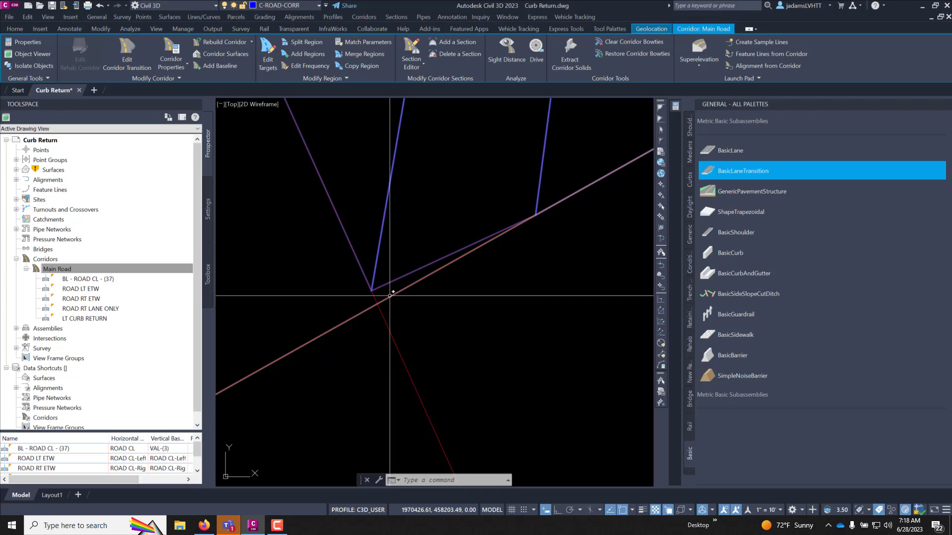
{"action": "right_click", "coordinate": [392, 294]}
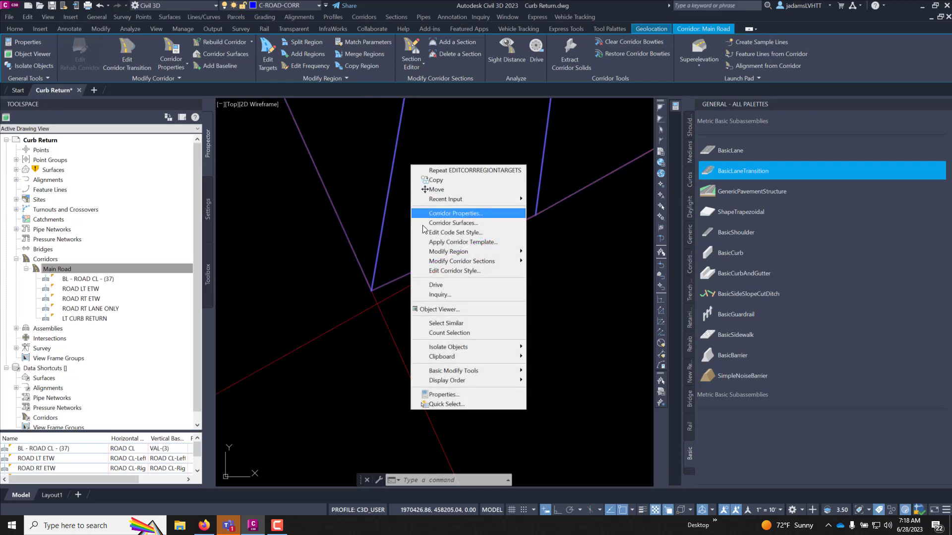
{"action": "left_click", "coordinate": [463, 242]}
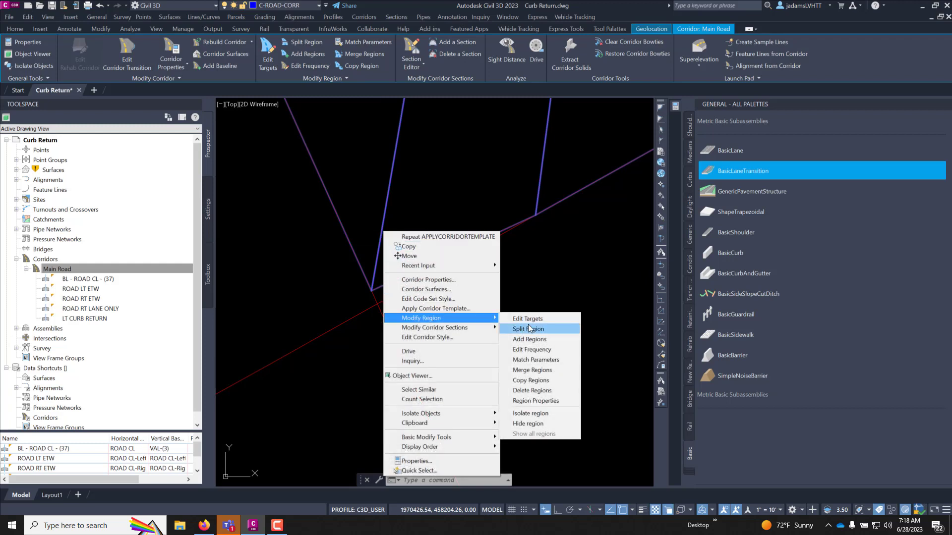
{"action": "left_click", "coordinate": [526, 318]}
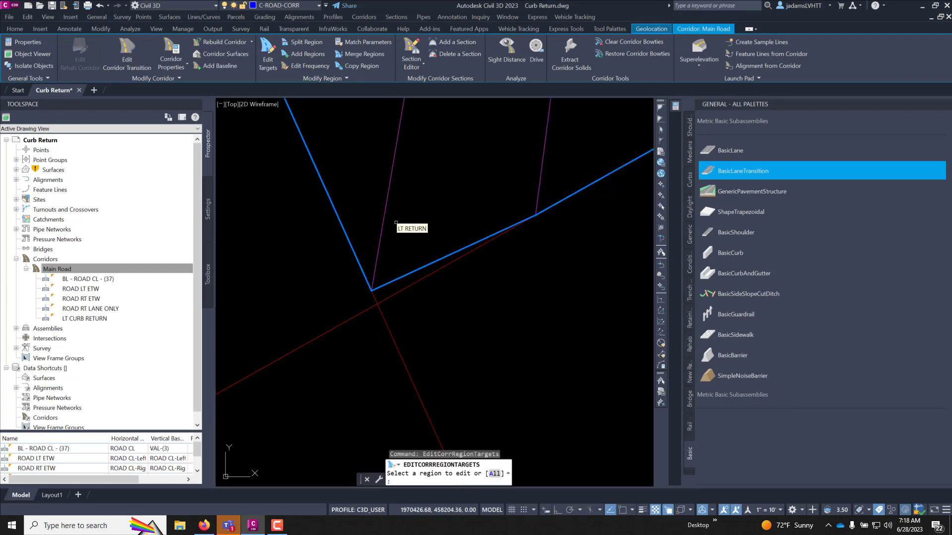
{"action": "left_click", "coordinate": [413, 228]}
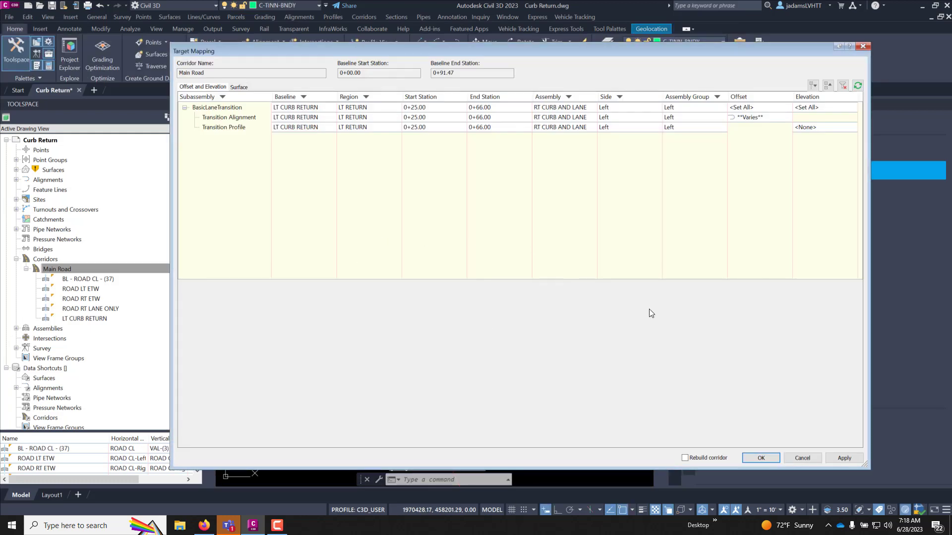
{"action": "left_click", "coordinate": [761, 458]}
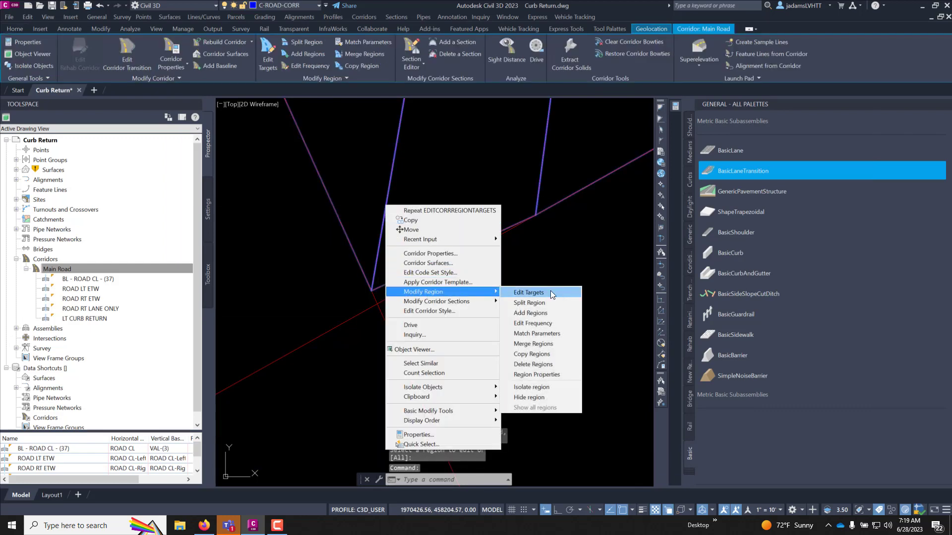
- Add assembly frequency station 0+41.95 at the corner's apparent intersection and dismiss the event log
{"action": "left_click", "coordinate": [532, 323]}
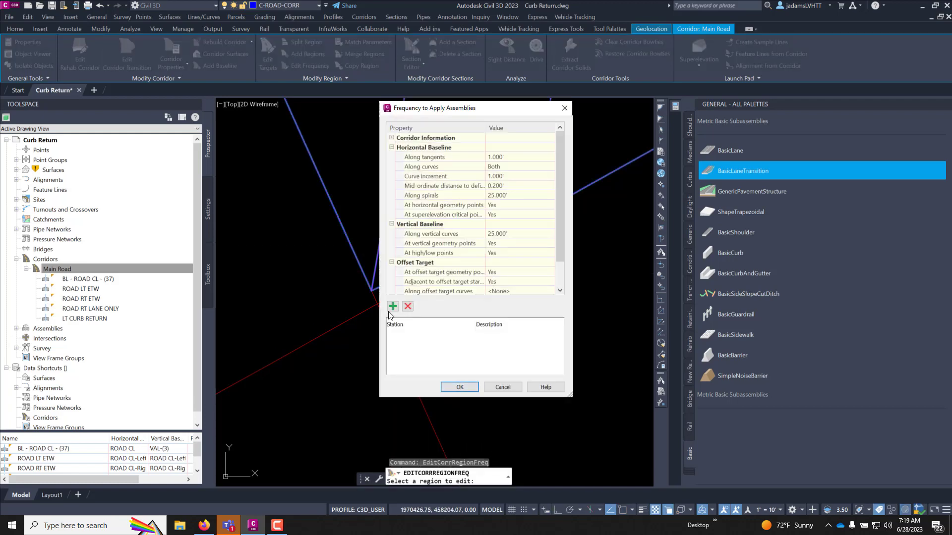
{"action": "mouse_move", "coordinate": [392, 307]}
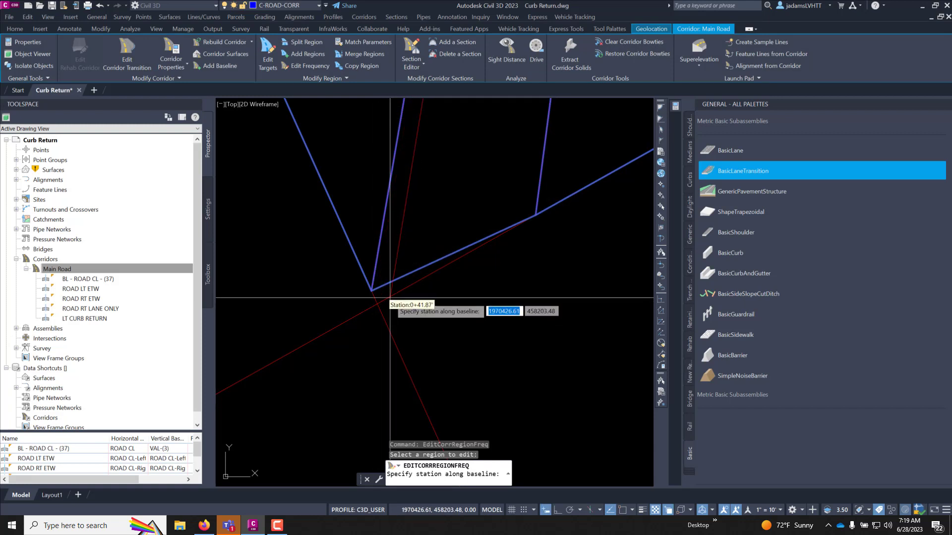
{"action": "mouse_move", "coordinate": [406, 334]}
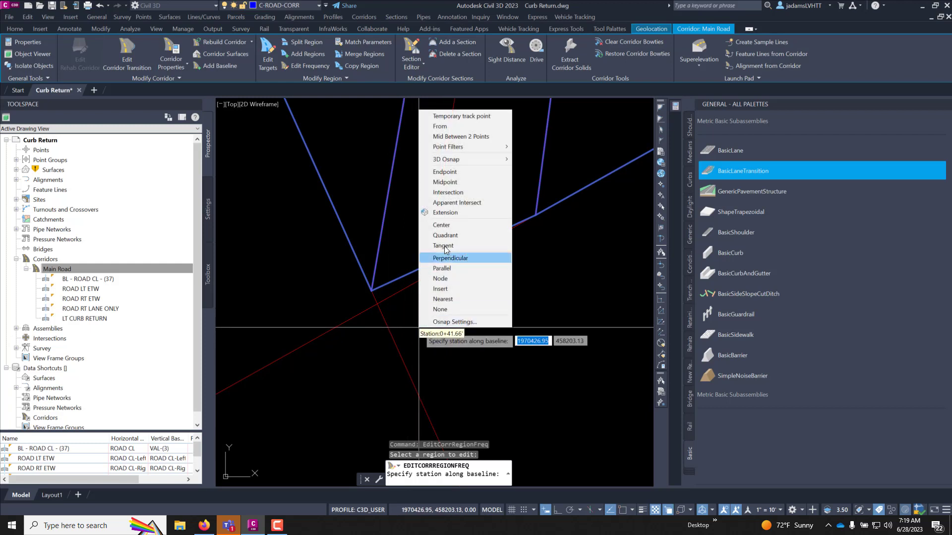
{"action": "left_click", "coordinate": [450, 258]}
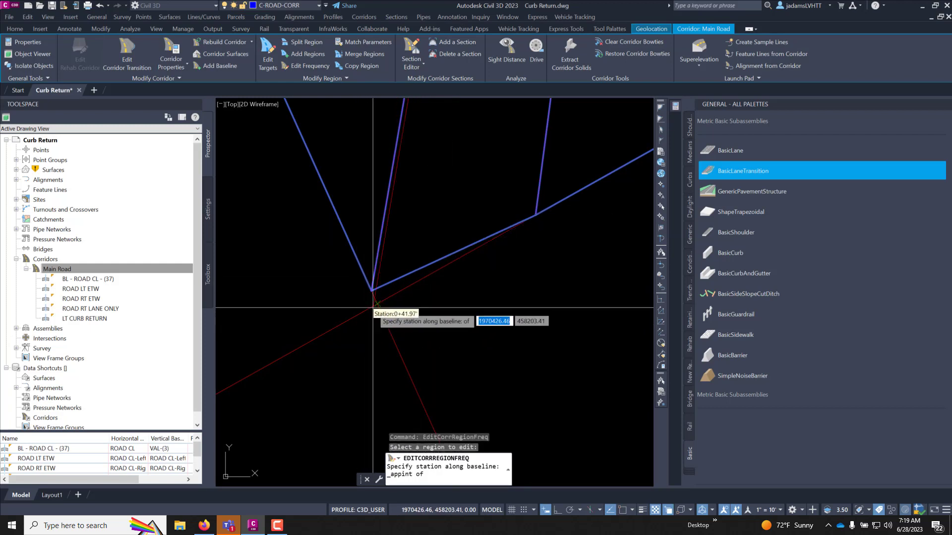
{"action": "left_click", "coordinate": [372, 302]}
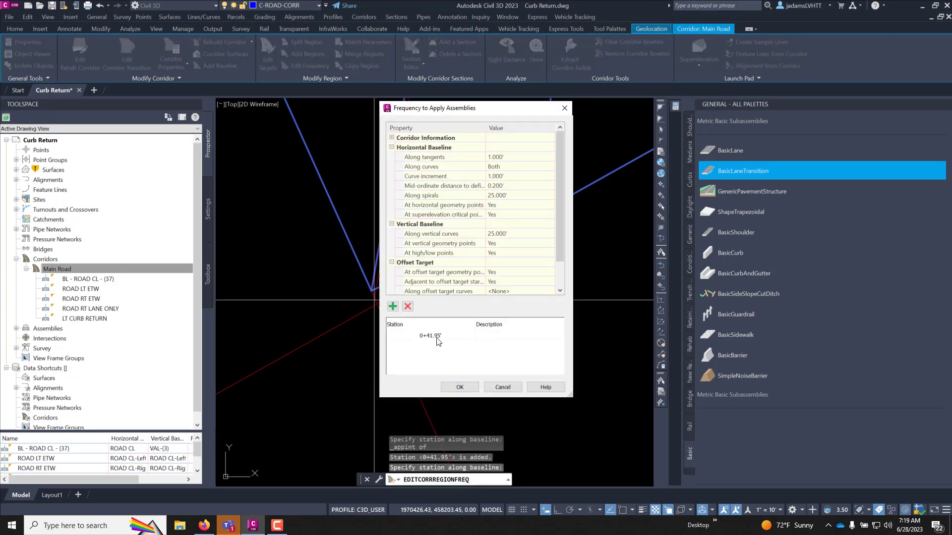
{"action": "left_click", "coordinate": [459, 387]}
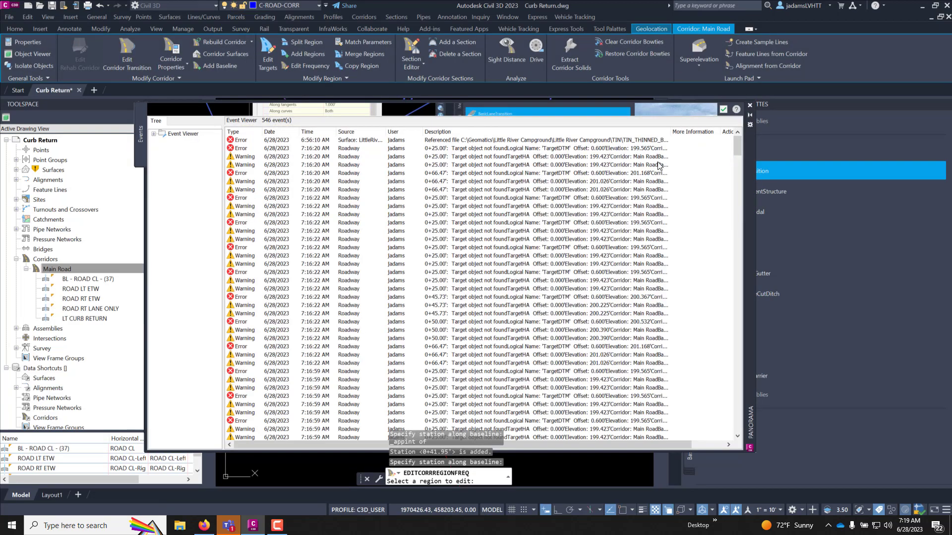
{"action": "left_click", "coordinate": [747, 104]}
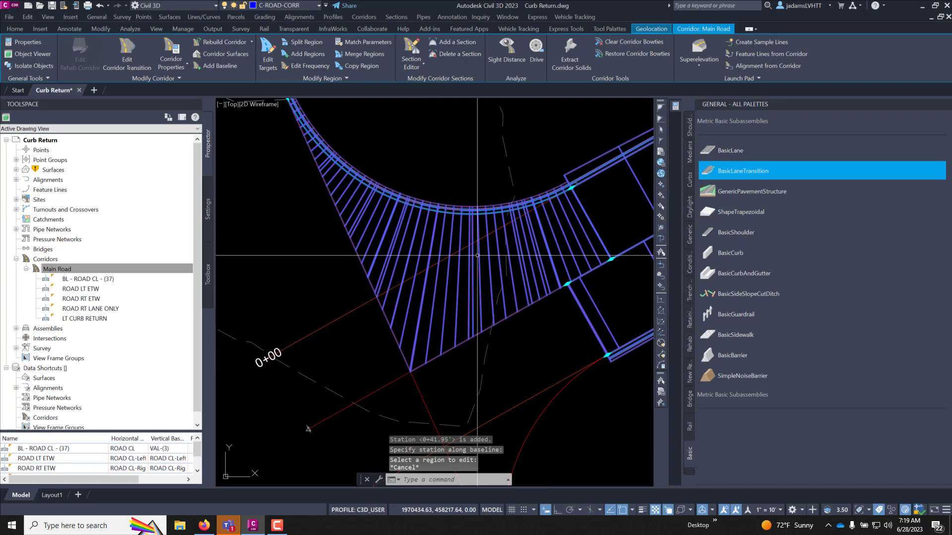
{"action": "mouse_move", "coordinate": [437, 266]}
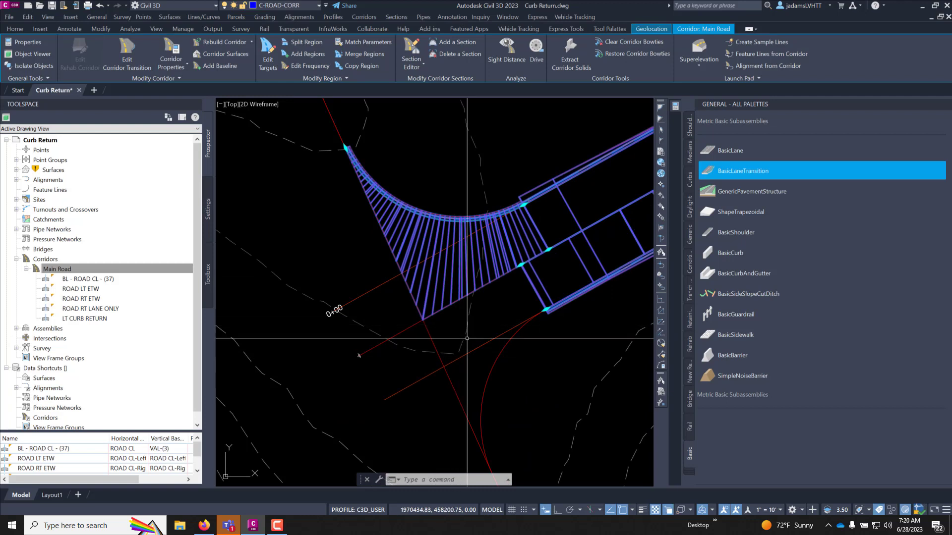
{"action": "mouse_move", "coordinate": [449, 263]}
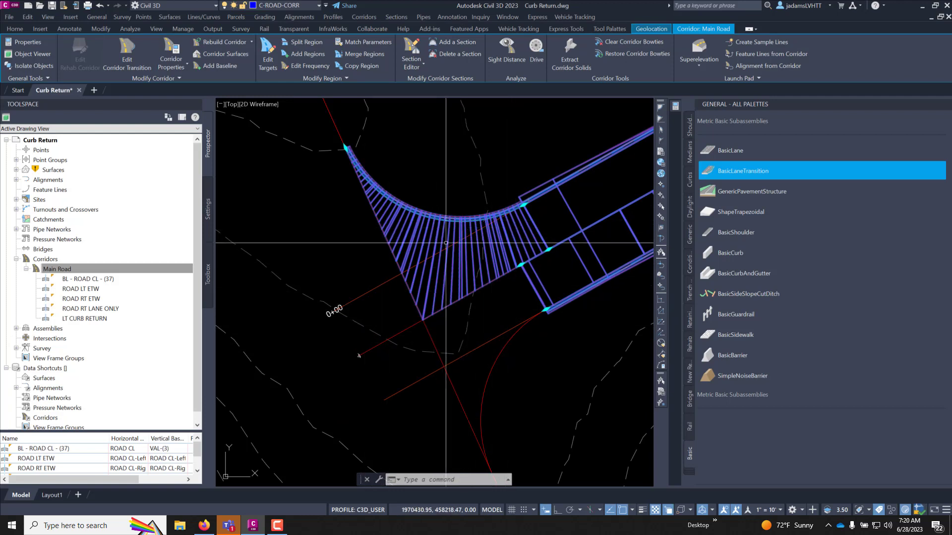
{"action": "mouse_move", "coordinate": [344, 337]}
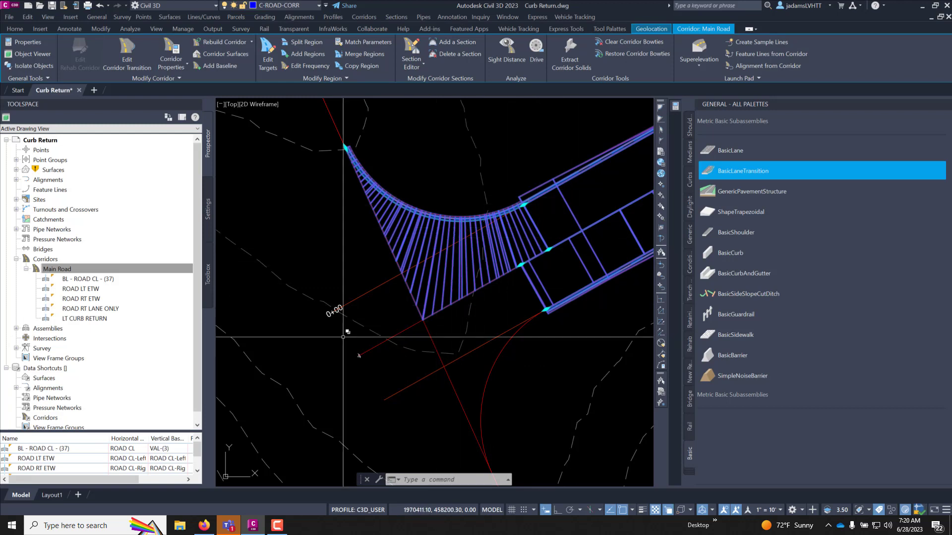
{"action": "mouse_move", "coordinate": [509, 190]}
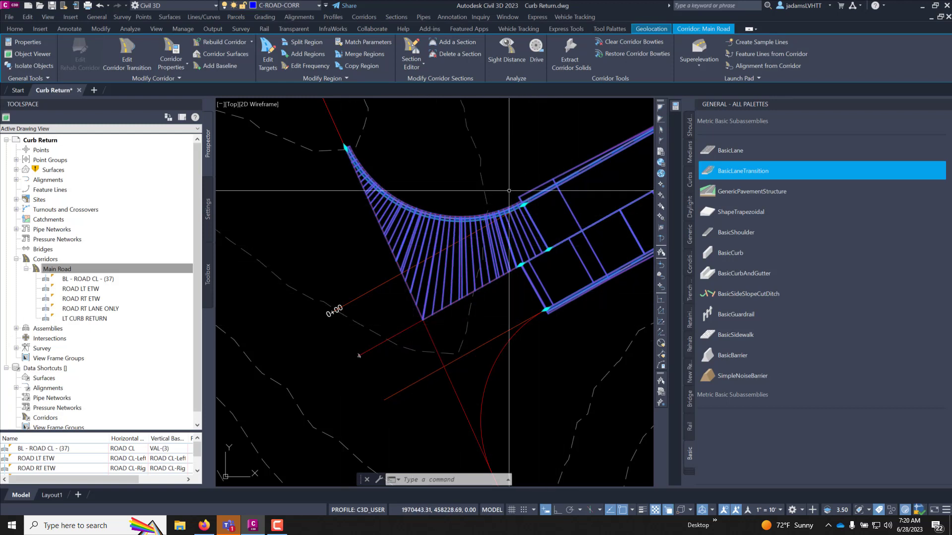
{"action": "mouse_move", "coordinate": [475, 268]}
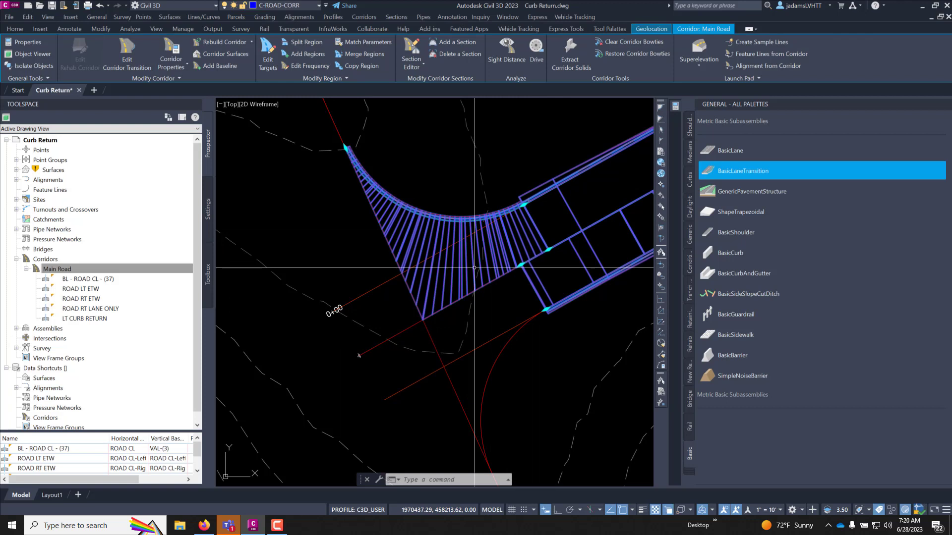
{"action": "mouse_move", "coordinate": [491, 232]}
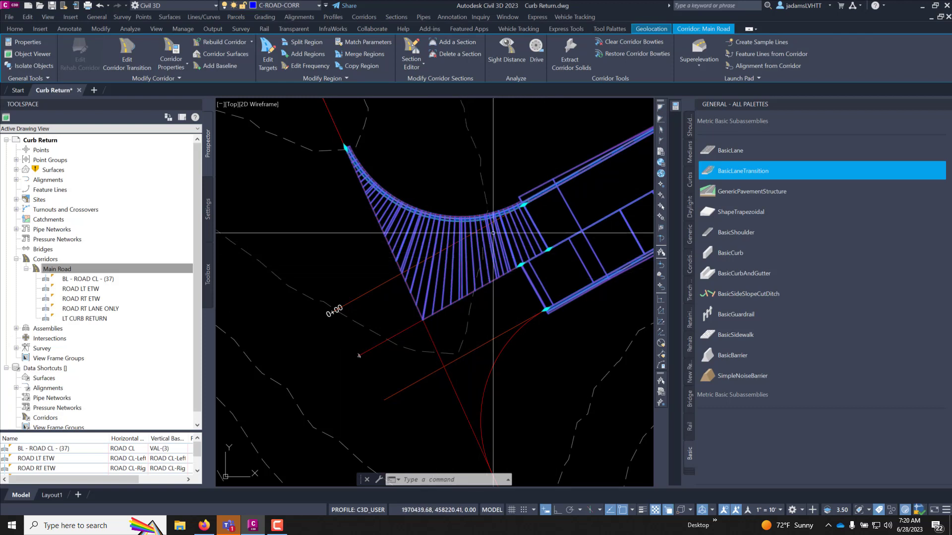
{"action": "mouse_move", "coordinate": [452, 262]}
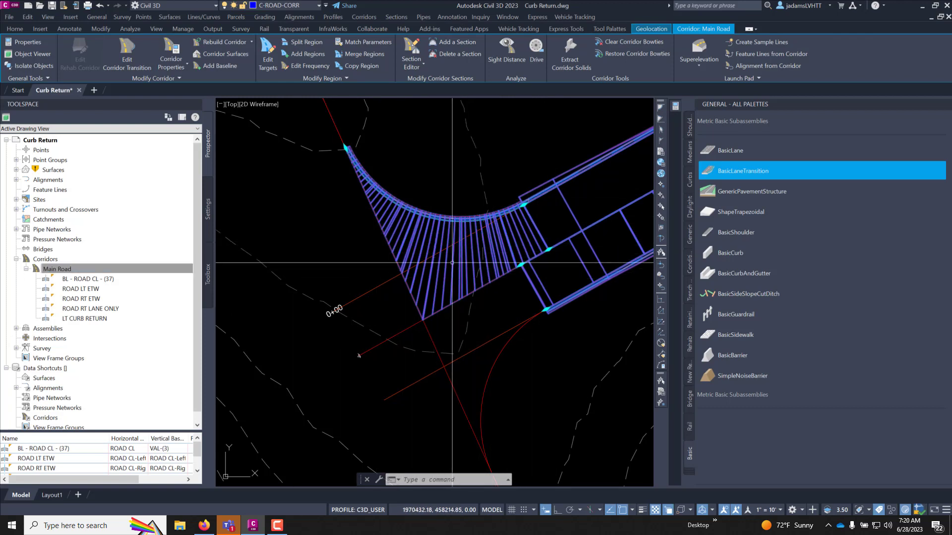